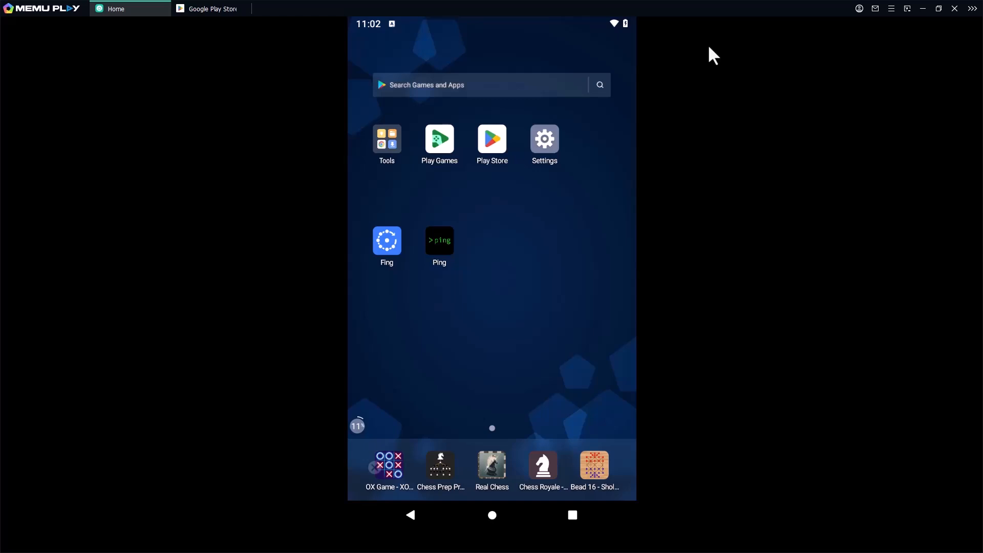
# - Find the WireGuard app via a 'wireguard client' Play Store search and install it
pyautogui.hscroll(-3)
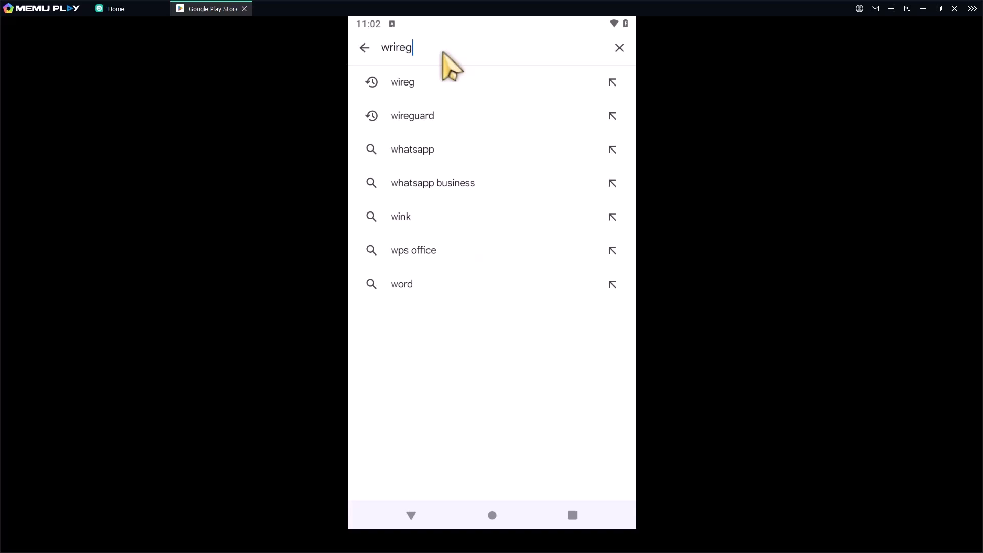
pyautogui.write('wireguard client')
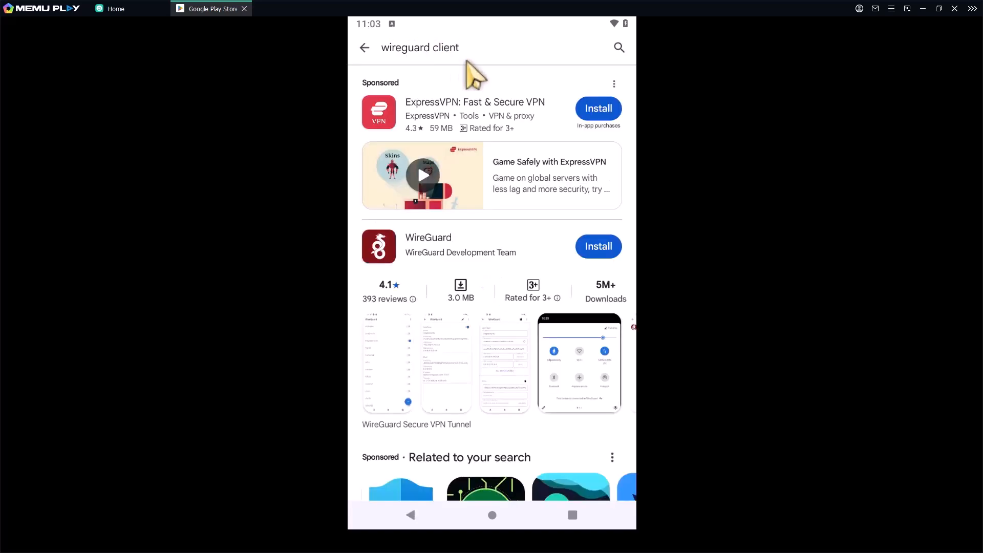
pyautogui.moveTo(556, 216)
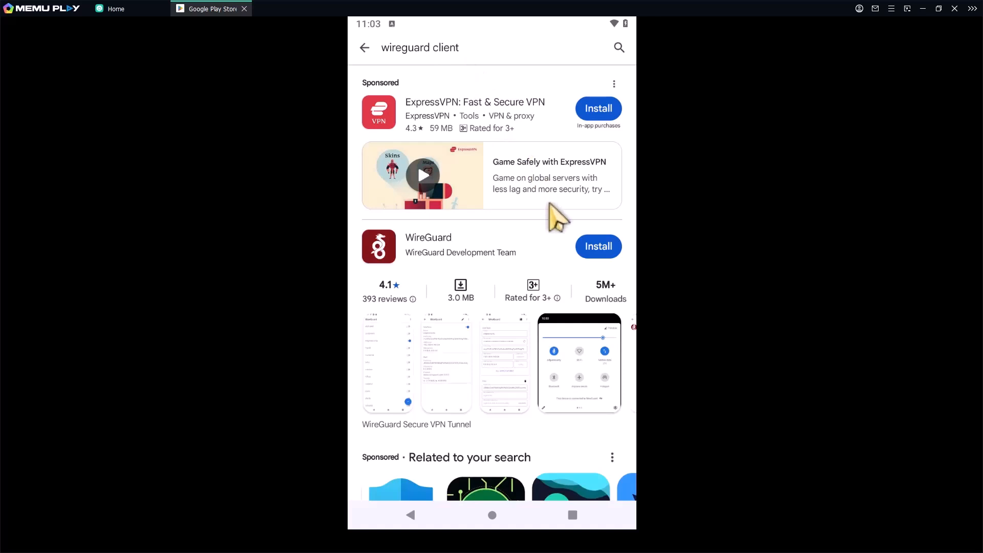
pyautogui.click(596, 246)
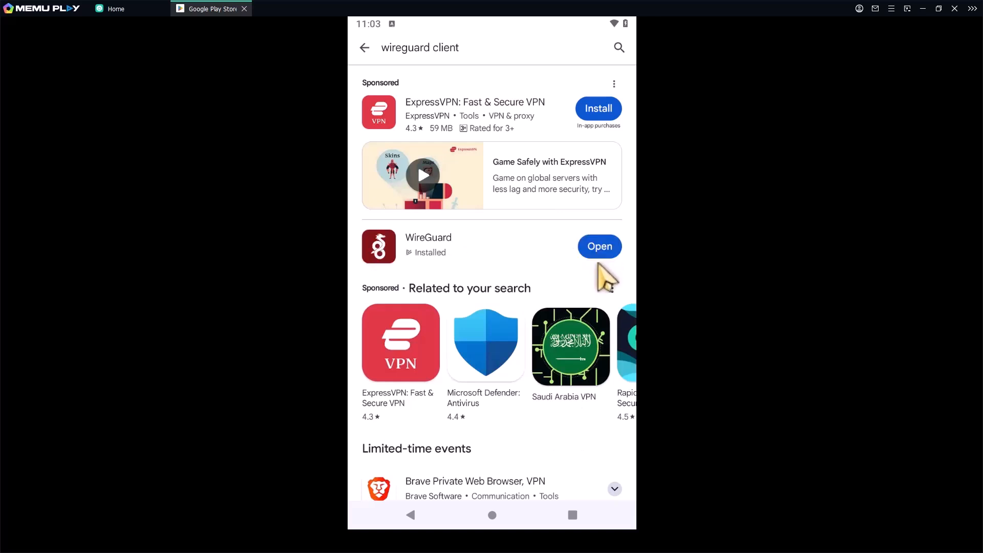
pyautogui.moveTo(605, 266)
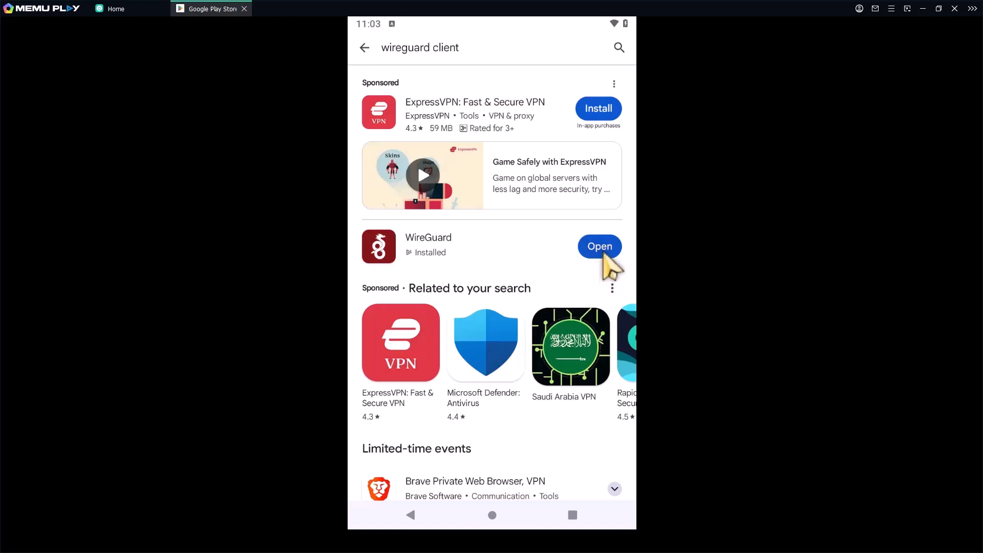
# - Launch WireGuard and start a new tunnel created from scratch
pyautogui.click(598, 246)
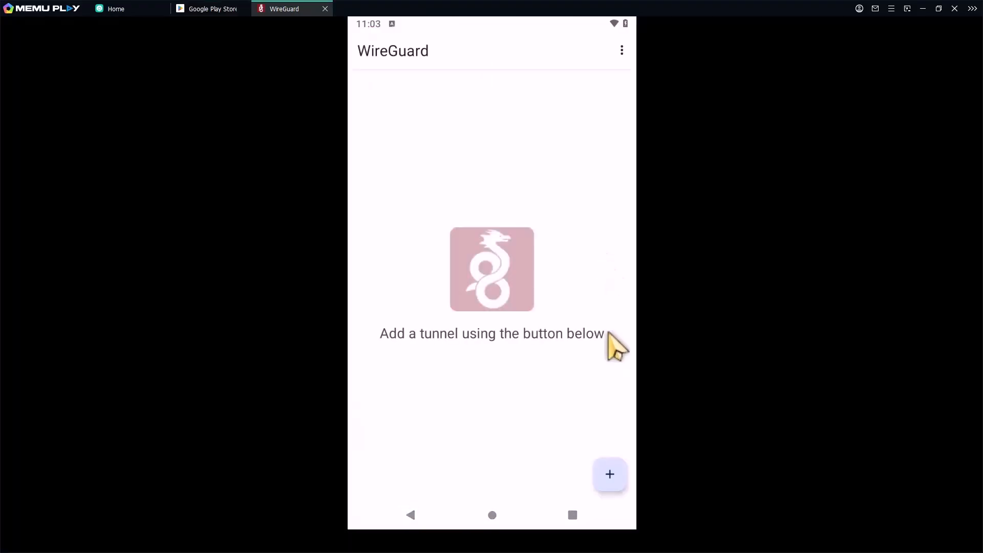
pyautogui.click(608, 474)
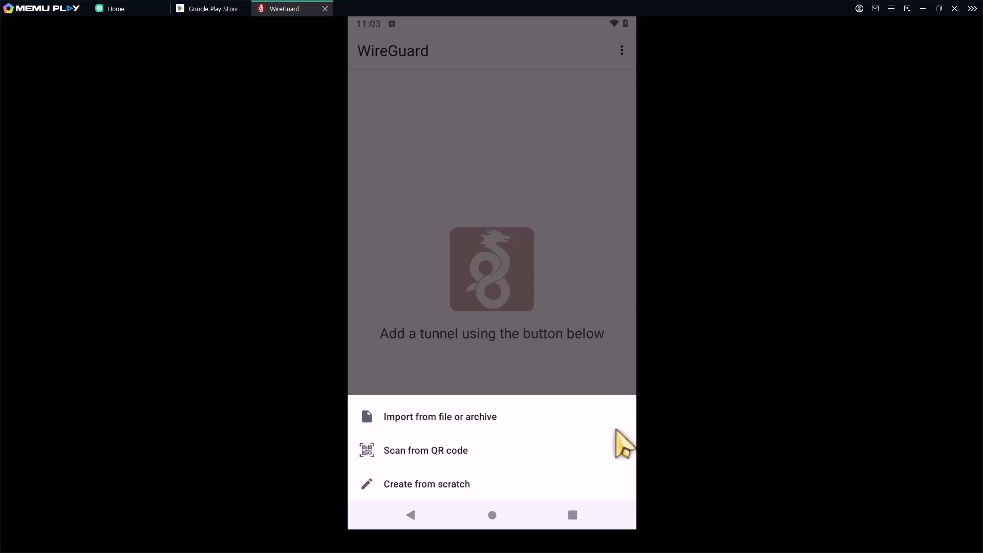
pyautogui.moveTo(623, 442)
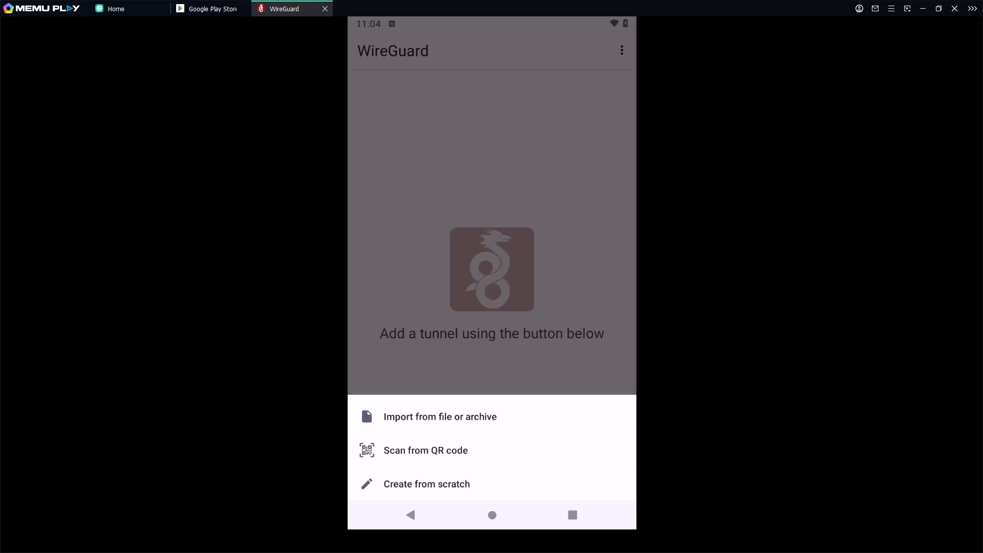
pyautogui.click(425, 483)
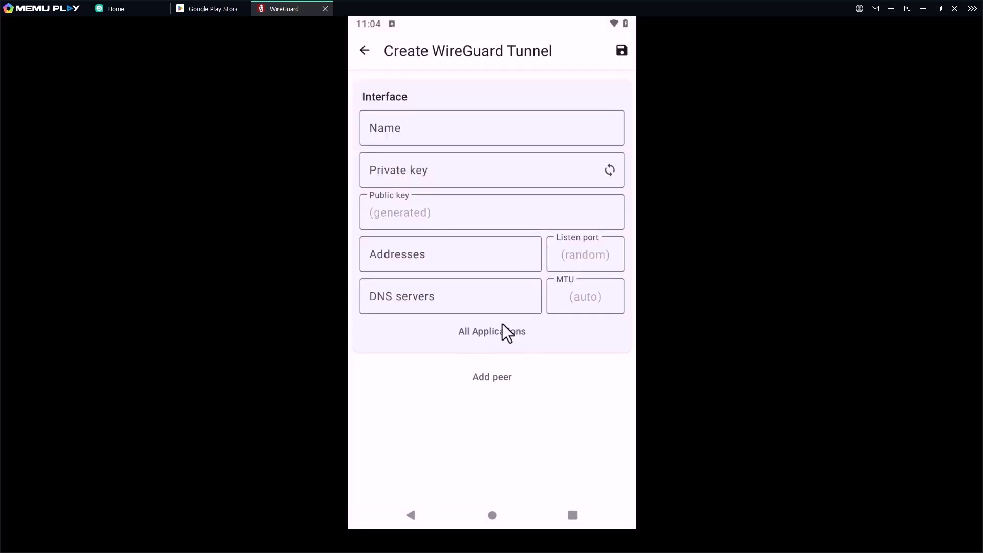
pyautogui.moveTo(420, 169)
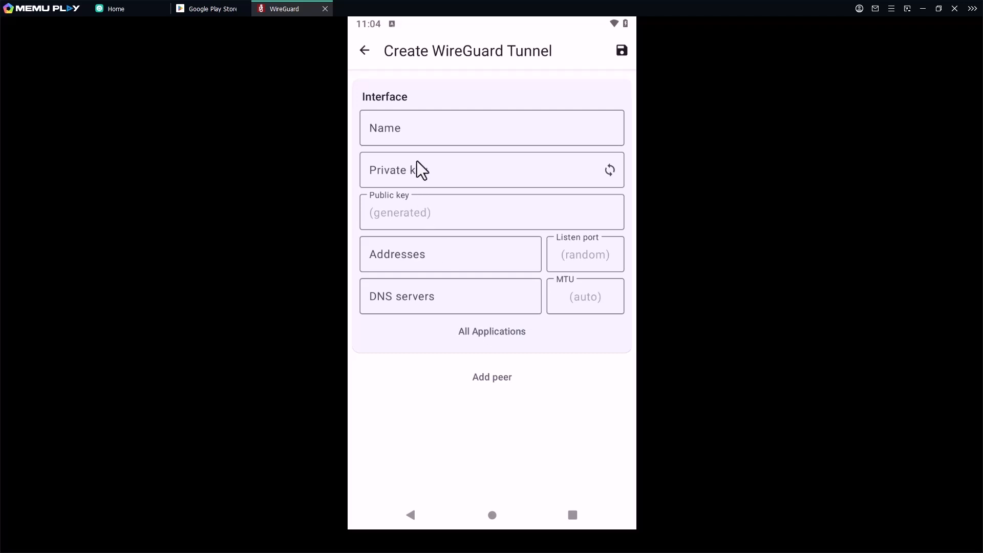
# - Name the tunnel Corp_VPN and generate its private/public key pair
pyautogui.write('Corp')
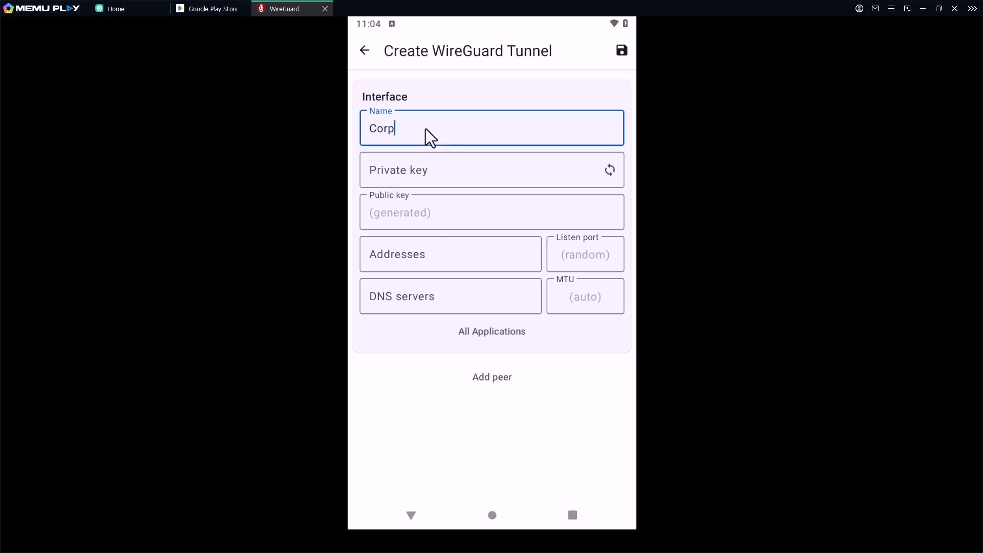
pyautogui.write('_VPN')
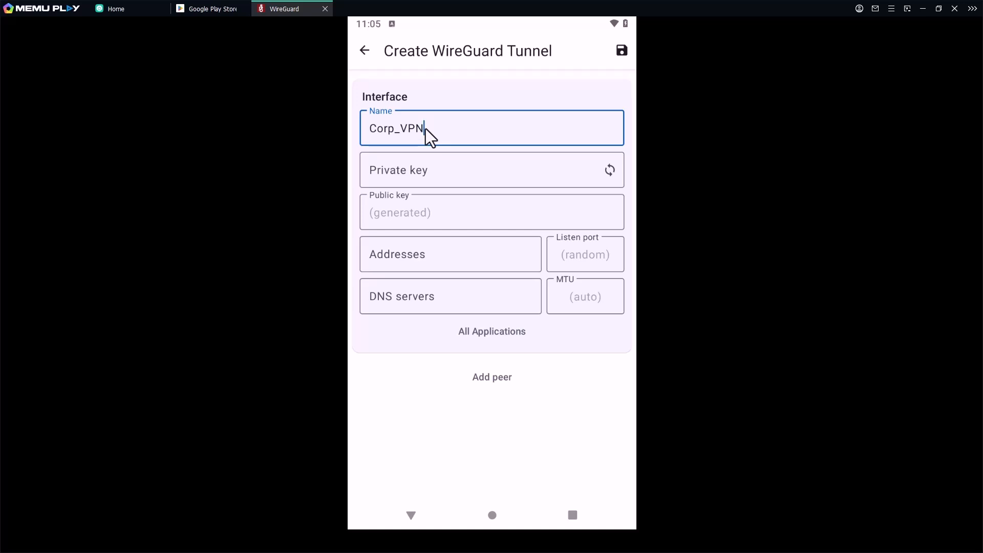
pyautogui.click(609, 170)
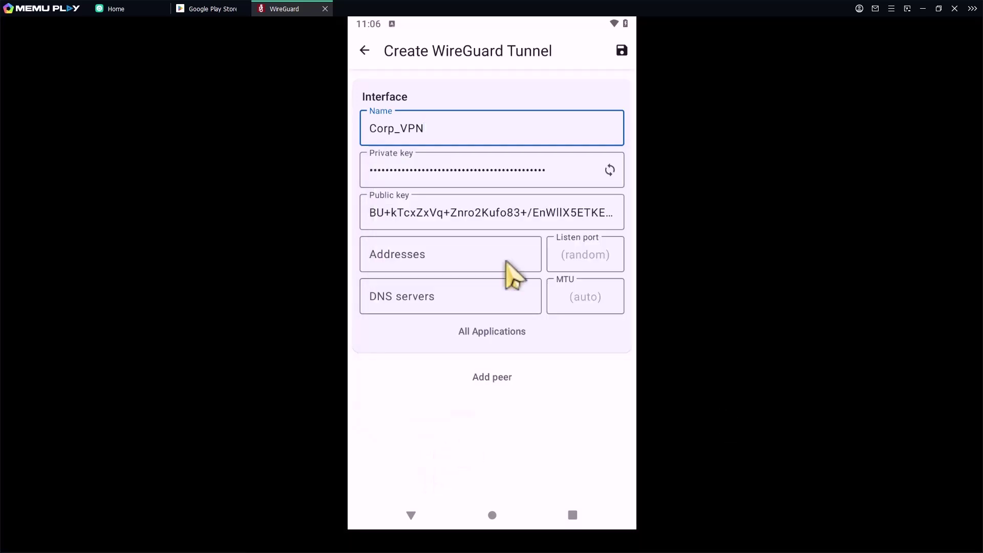
# - Set address 10.100.1.11/24 and DNS 8.8.8.8,8.8.4.4, then add an empty peer section
pyautogui.write('10')
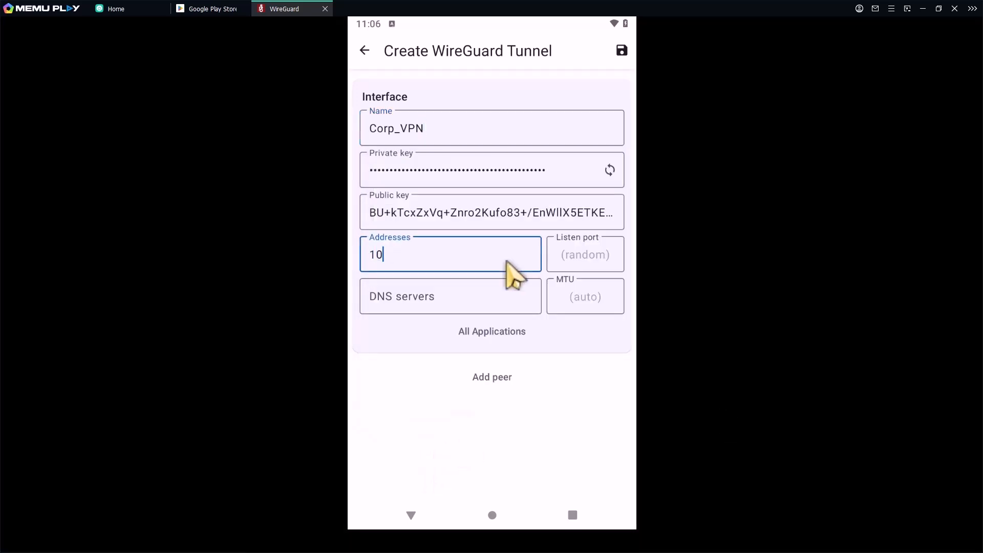
pyautogui.write('.100.1.1')
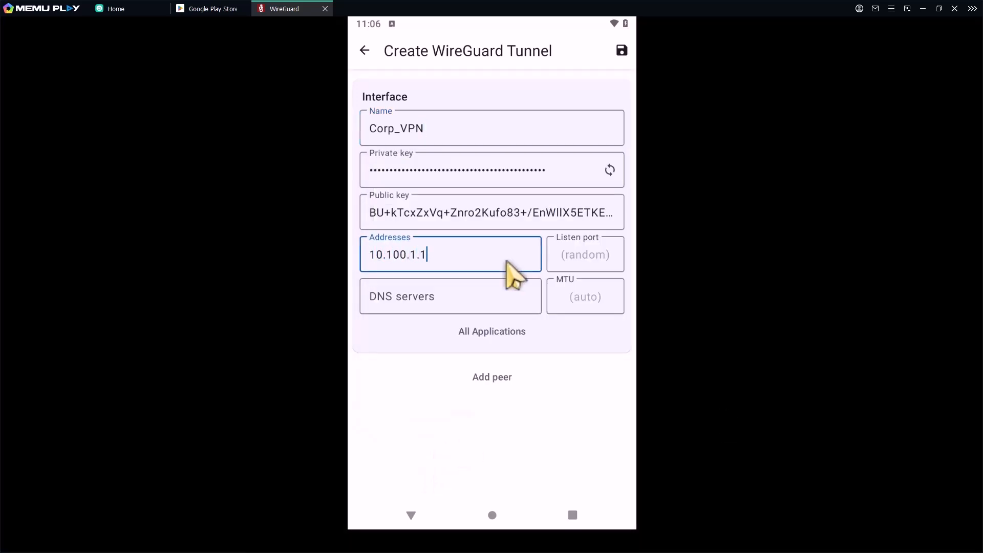
pyautogui.write('1/24')
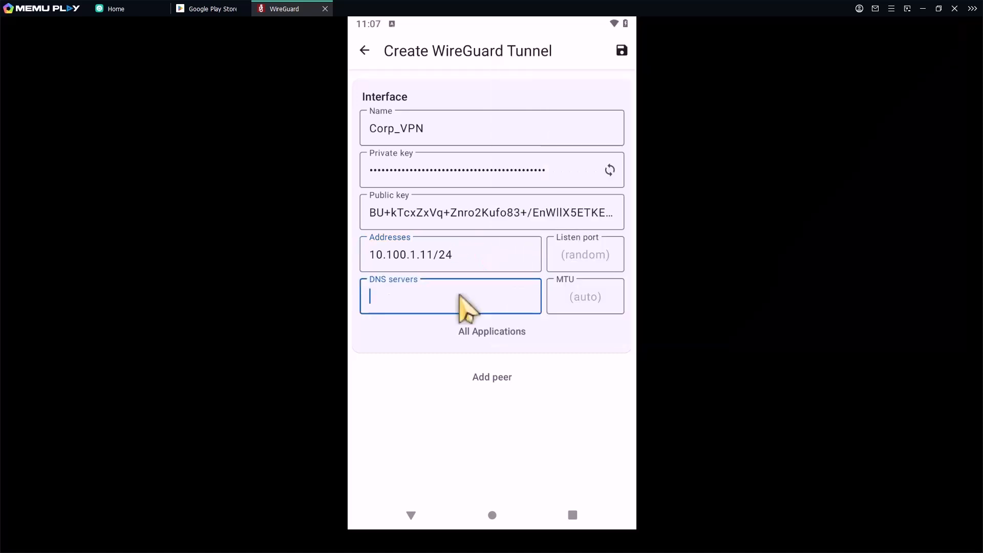
pyautogui.write('8.8.8.8,8.8.4.4')
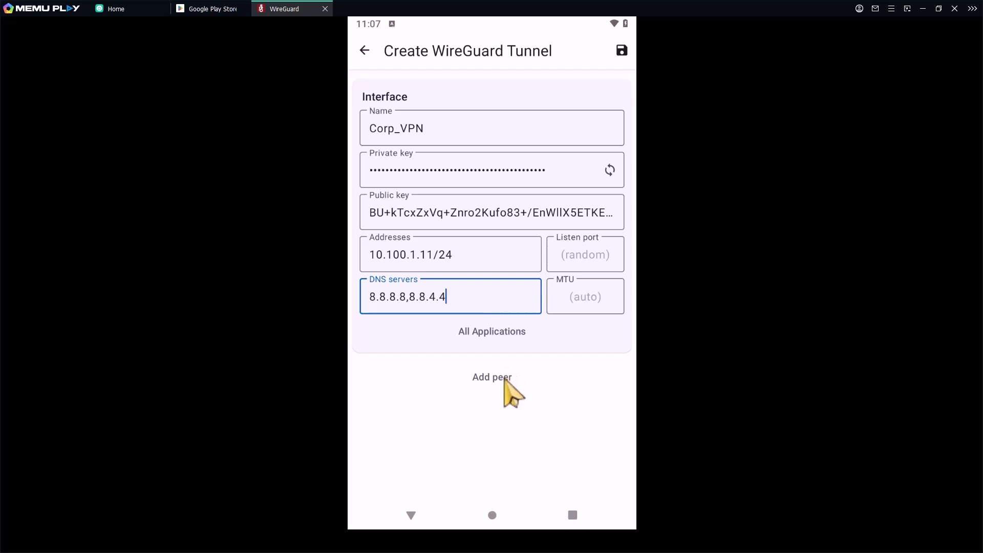
pyautogui.click(491, 376)
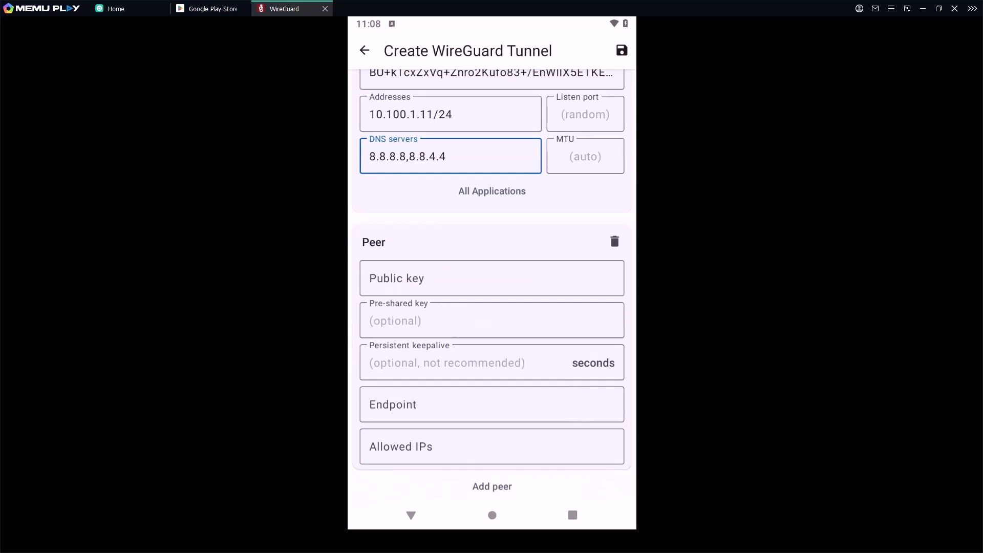
# - Log in to pfSense, edit tunnel tun_wg0 and grab its public key for copying
pyautogui.click(450, 156)
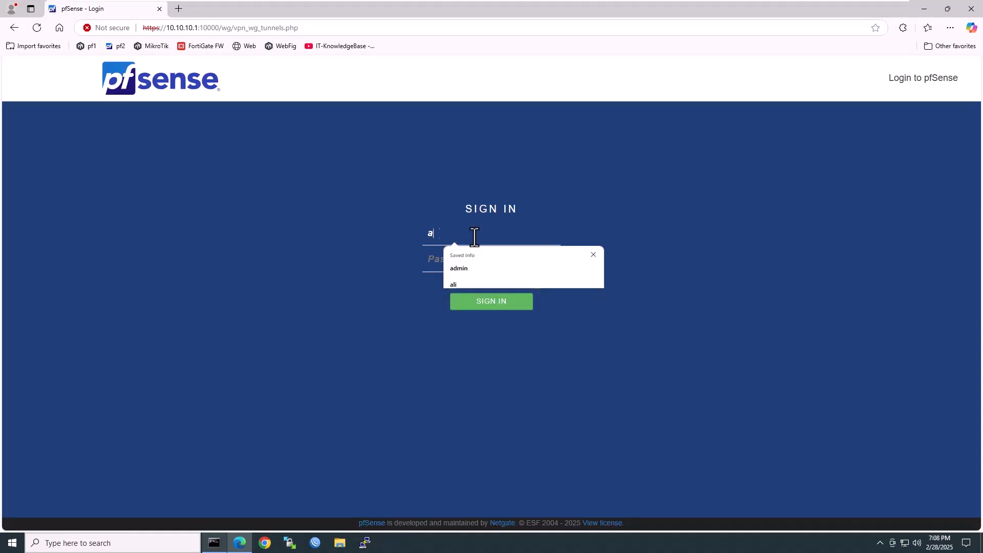
pyautogui.click(458, 267)
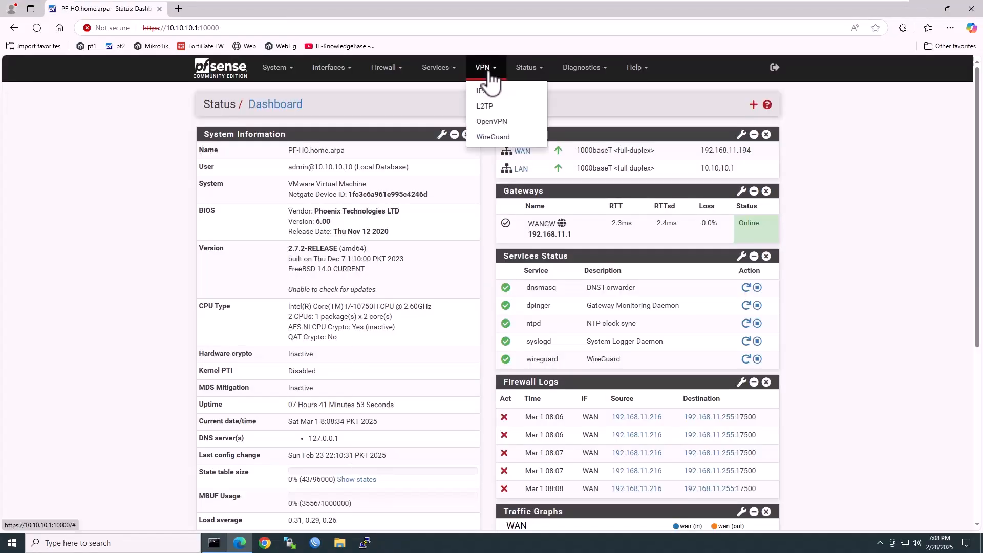
pyautogui.click(492, 137)
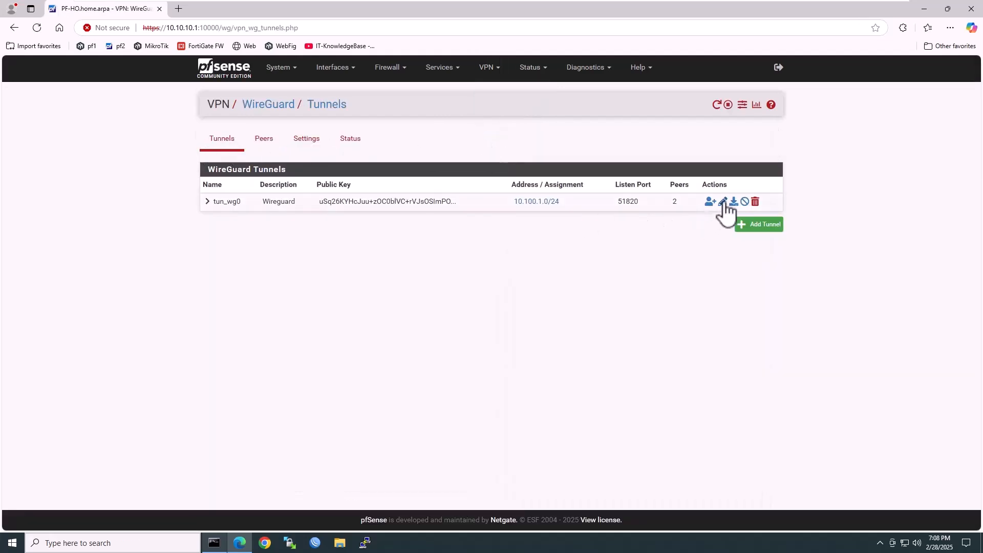
pyautogui.click(721, 201)
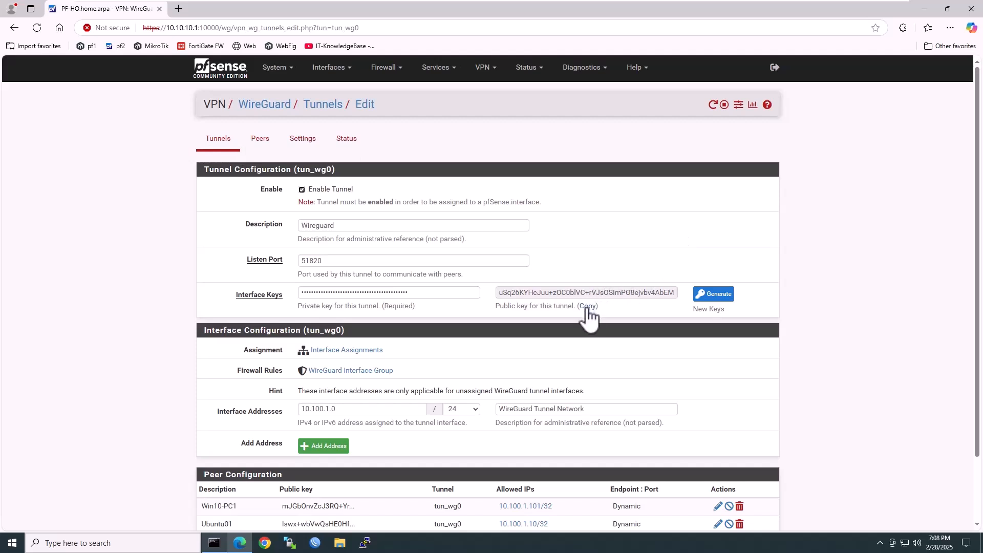
pyautogui.moveTo(617, 321)
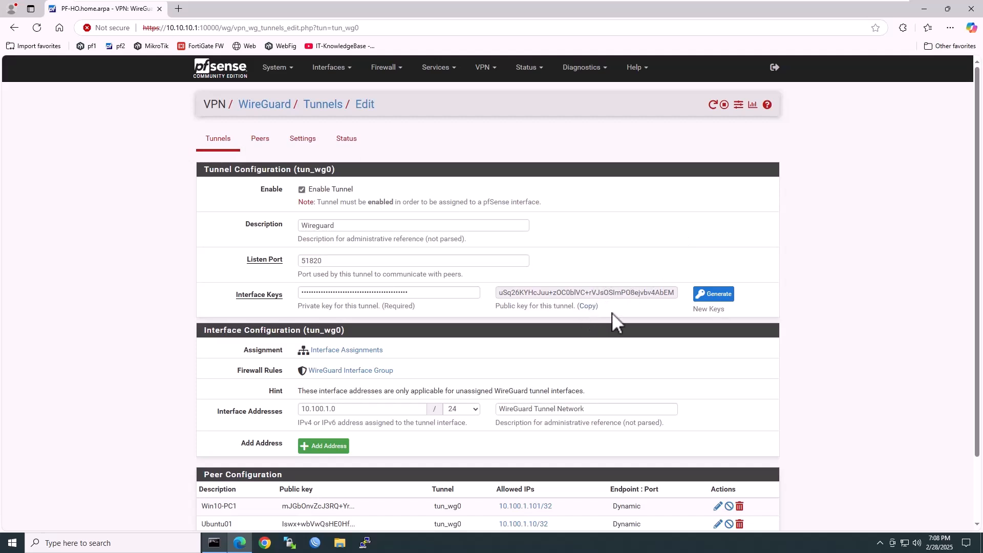
pyautogui.click(310, 542)
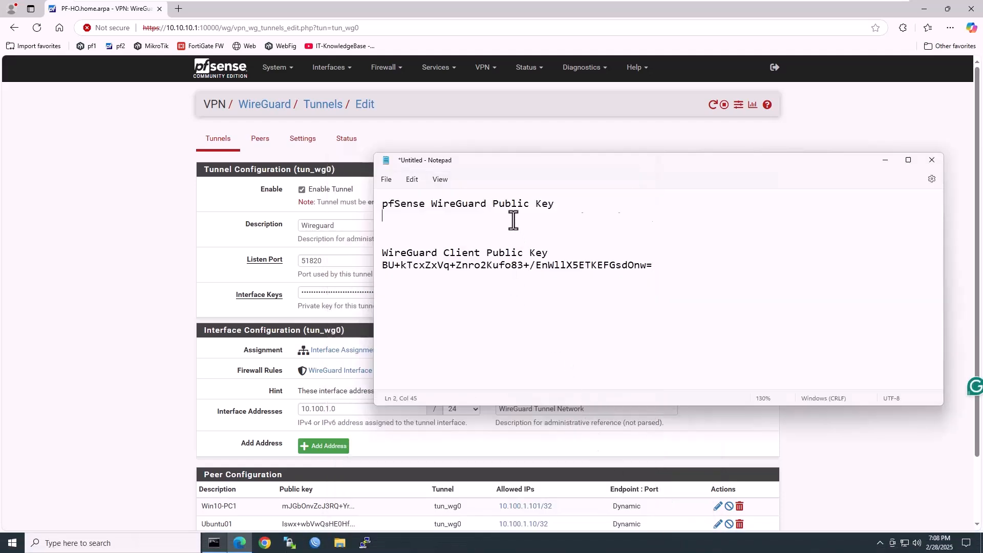
# - Paste the pfSense tunnel public key under its heading in the Notepad note
pyautogui.write('uSq26KYHcJuu+zOC0b1VC+rVJsOSImPO8ejvbv4AbEM=')
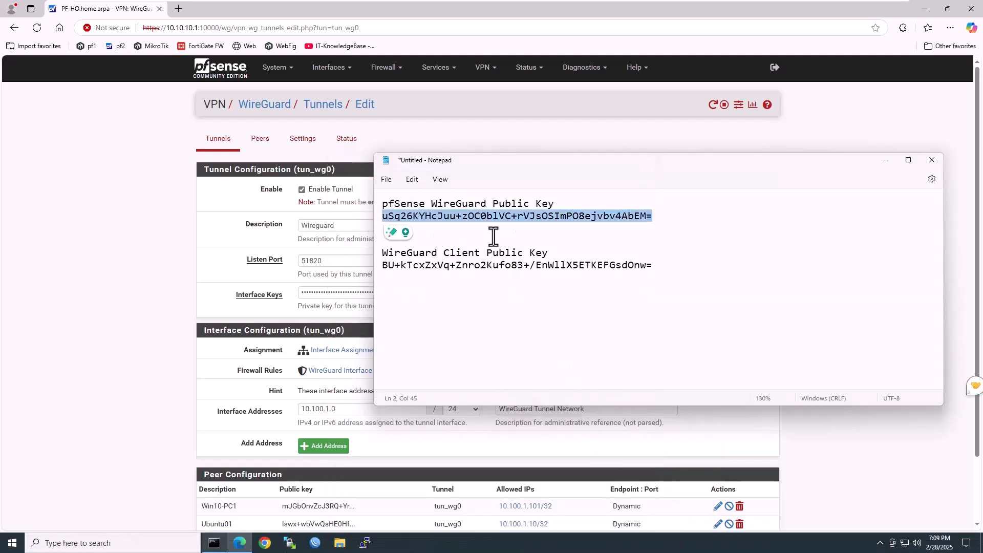
pyautogui.moveTo(550, 243)
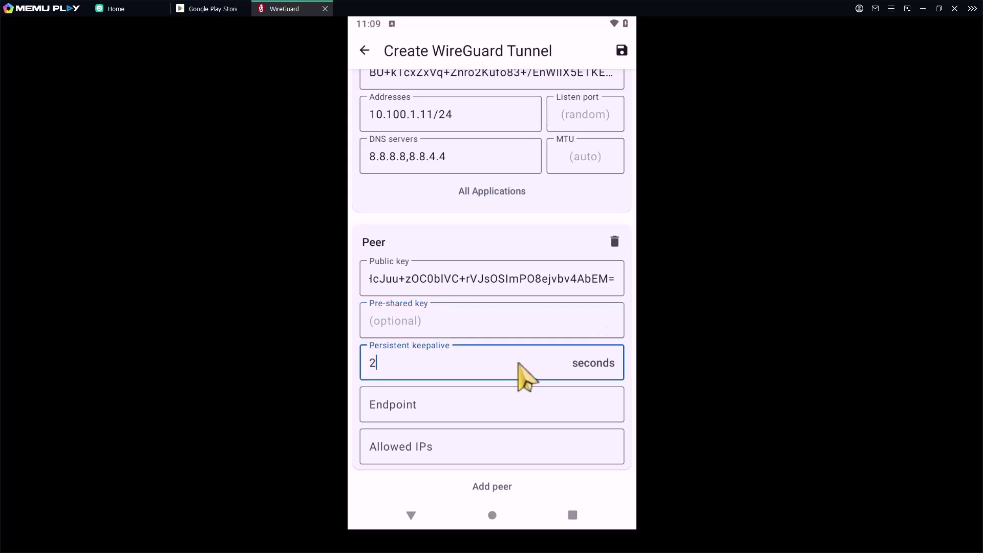
# - Give the peer a 25-second keepalive and endpoint 192.168.11.194:51820
pyautogui.write('5')
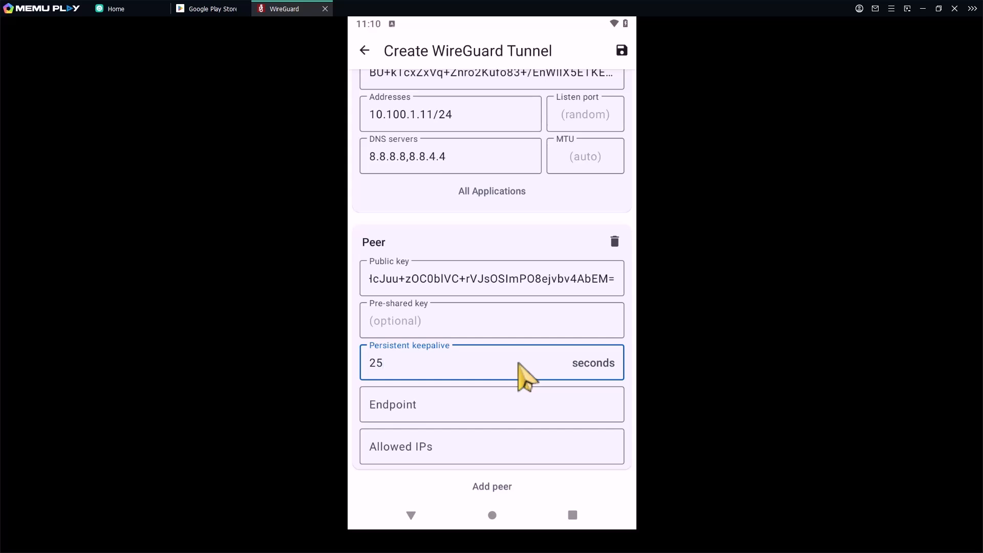
pyautogui.click(491, 404)
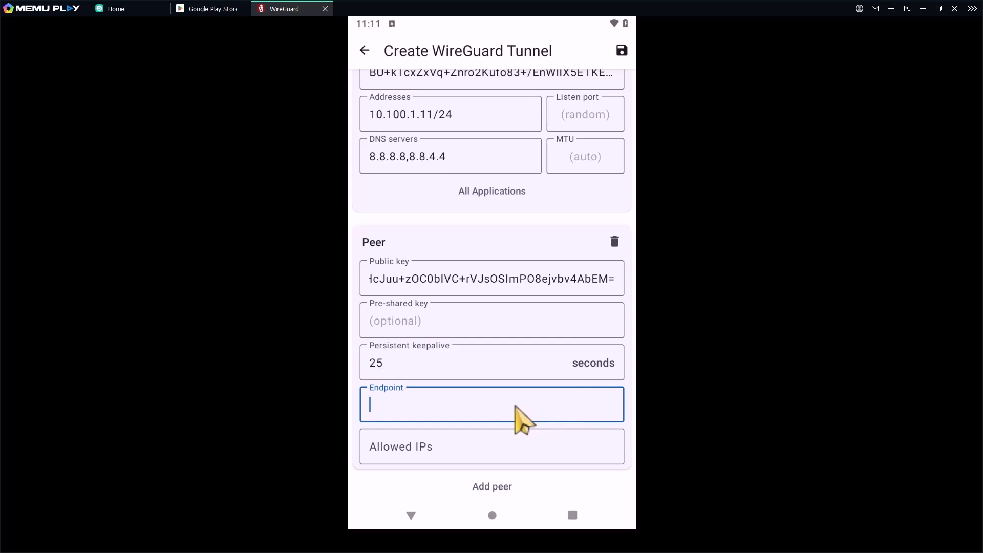
pyautogui.write('192.168.11.194')
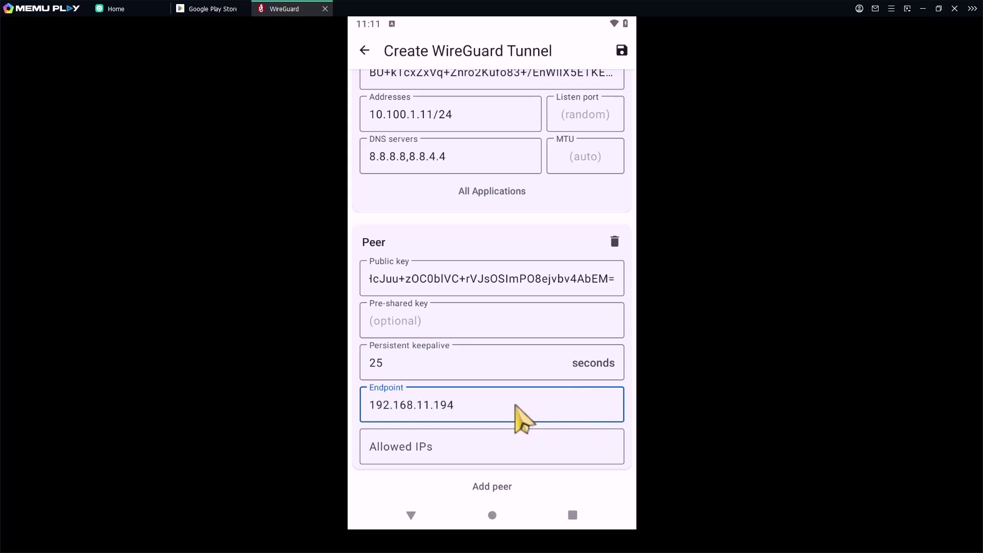
pyautogui.write(':5')
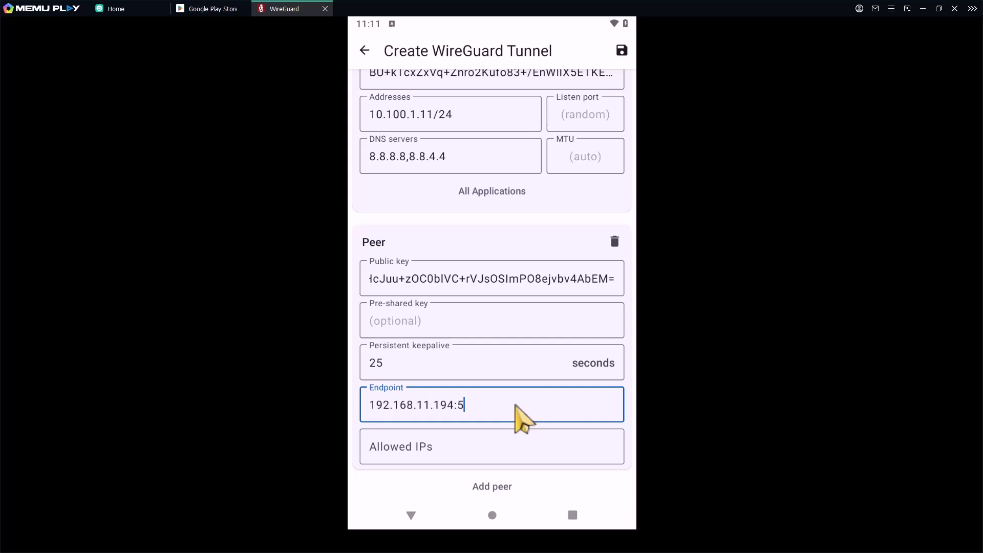
pyautogui.write('1820')
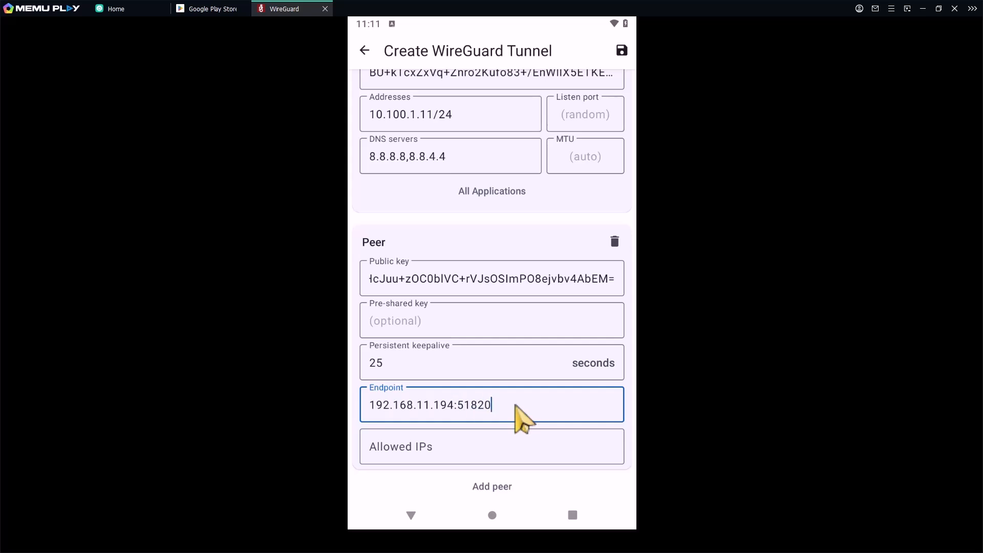
# - Set the peer's allowed IPs to 10.100.1.0/24, 10.10.10.0/24
pyautogui.click(491, 446)
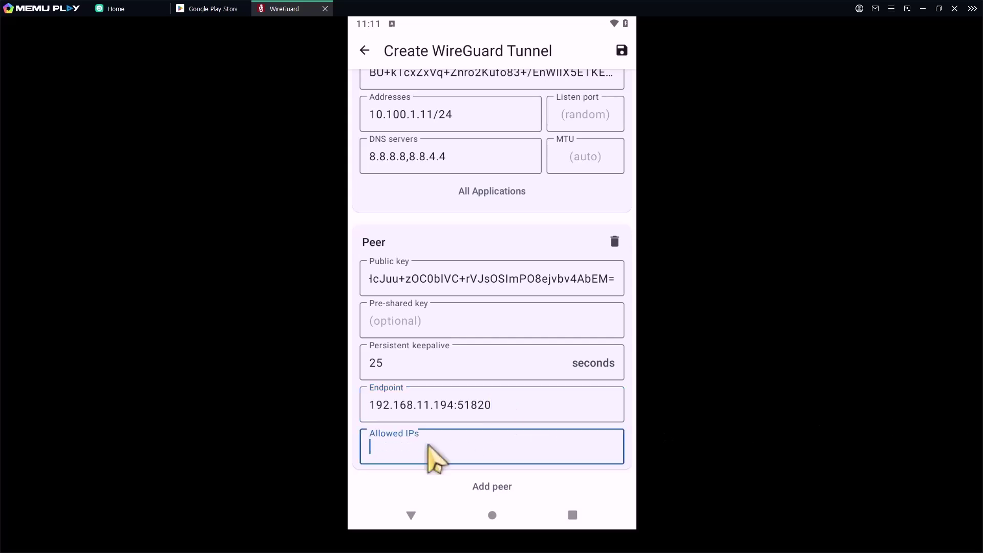
pyautogui.write('10.100.')
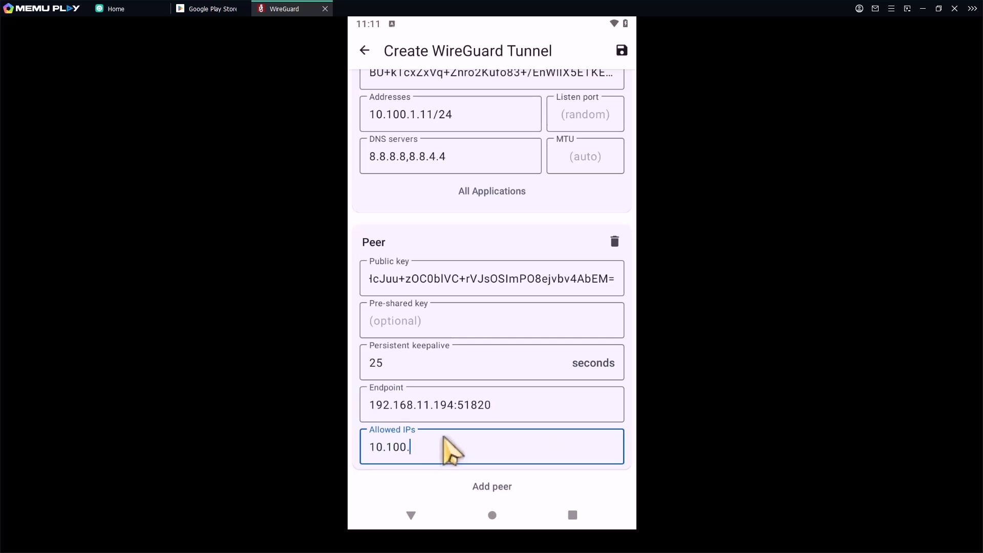
pyautogui.write('1.0/24')
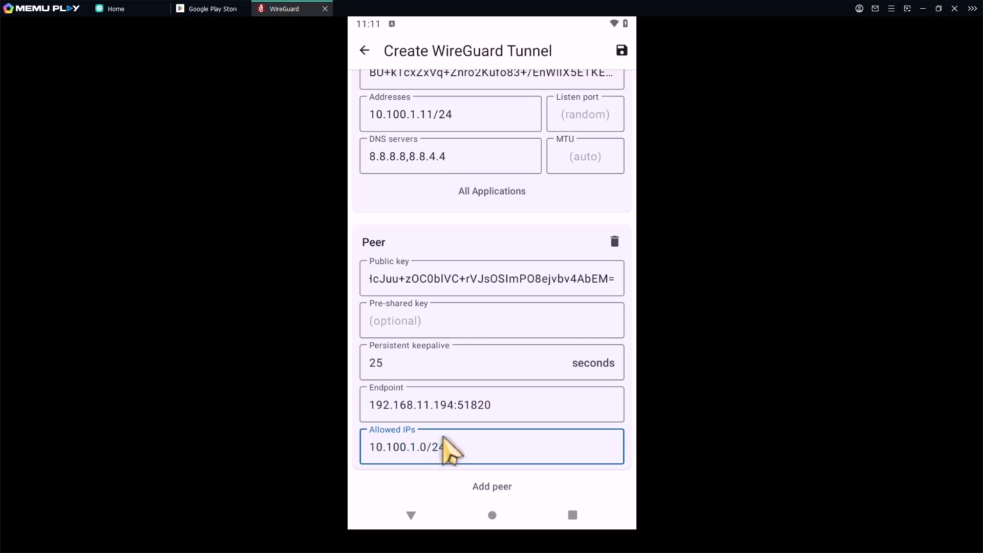
pyautogui.write(',10.10.10.0')
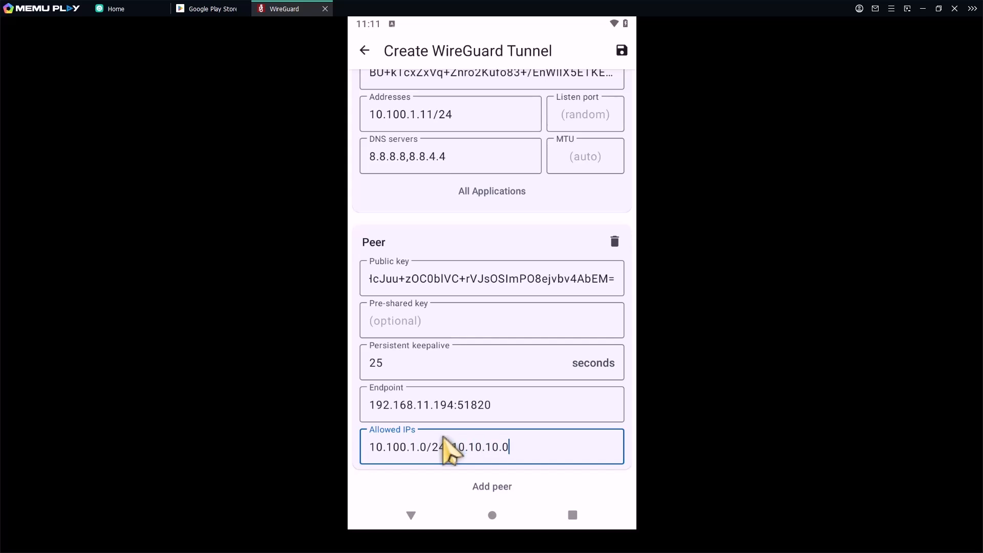
pyautogui.write('/24')
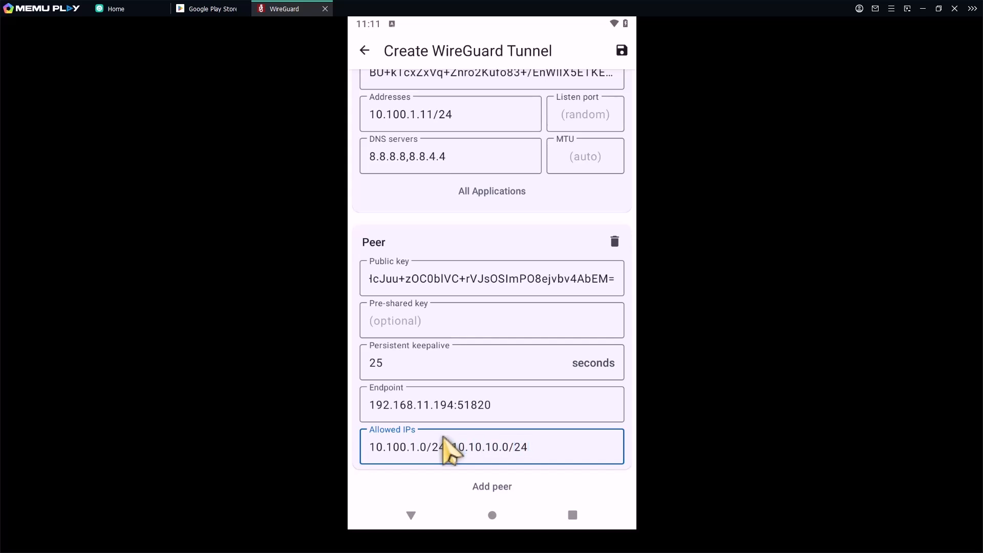
pyautogui.click(491, 446)
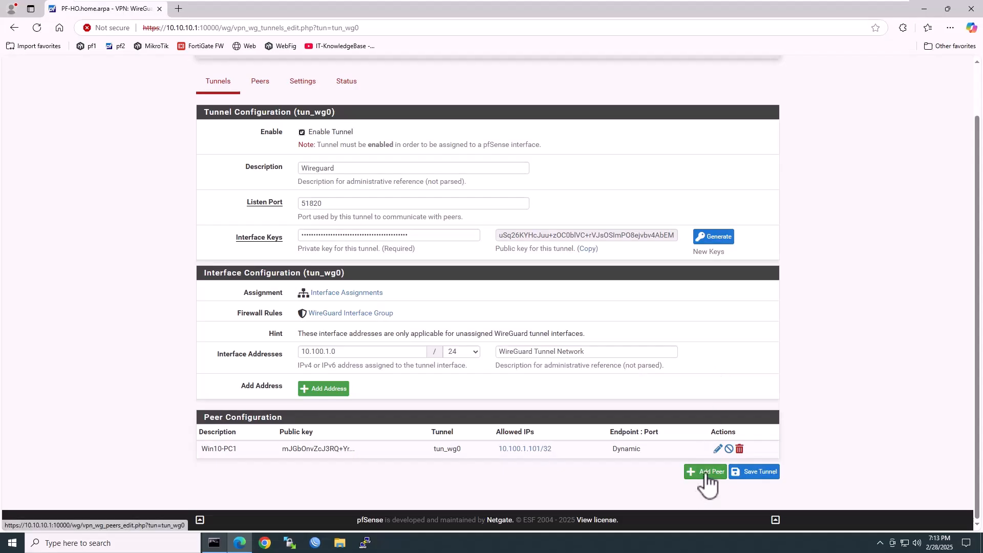
# - Add a tun_wg0 peer described Android01 with the Android client's public key
pyautogui.click(704, 472)
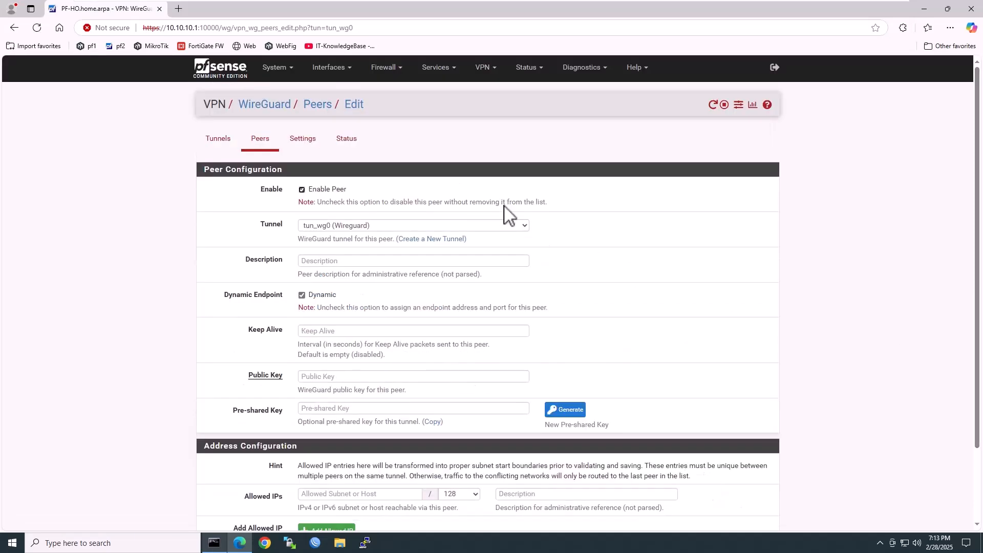
pyautogui.moveTo(321, 202)
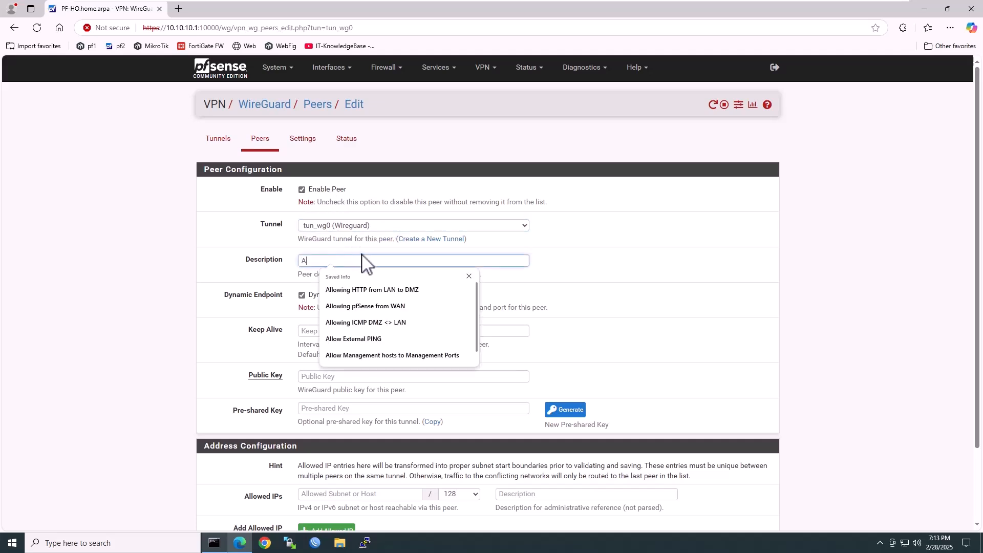
pyautogui.write('Andoir01')
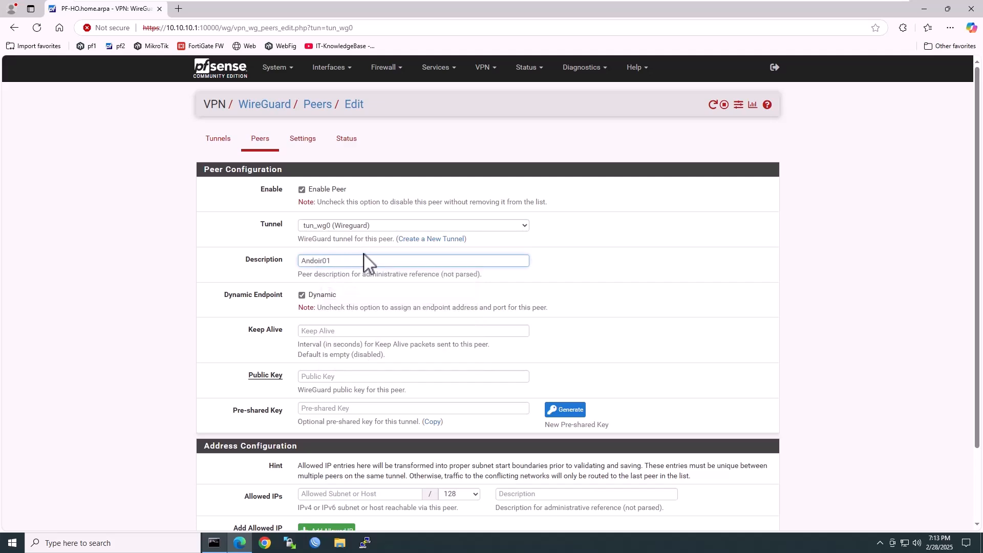
pyautogui.write('d')
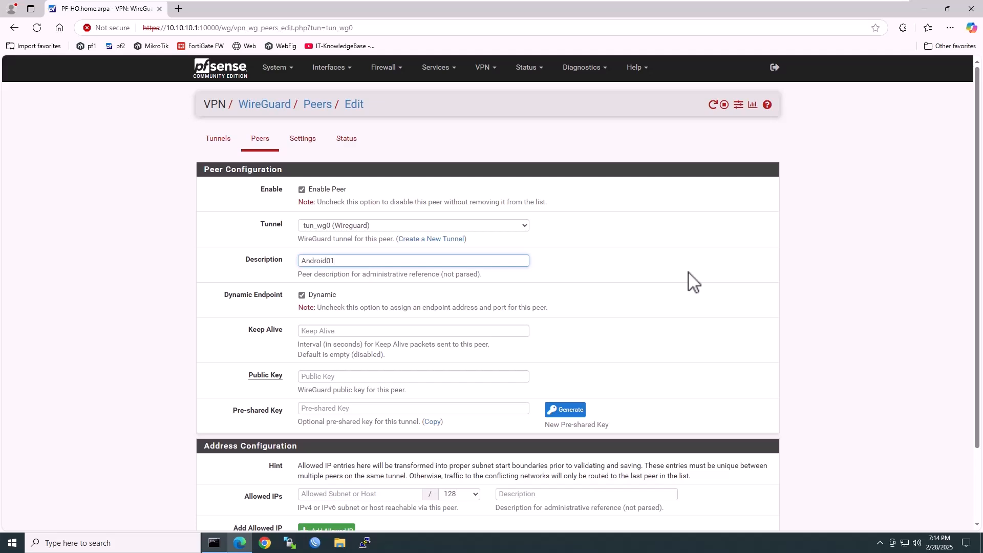
pyautogui.click(413, 260)
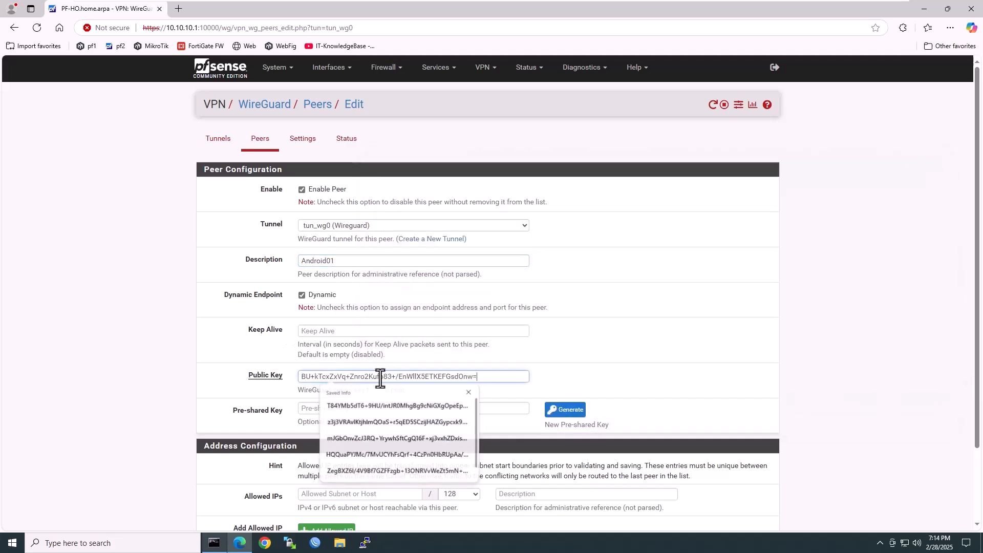
pyautogui.scroll(-3)
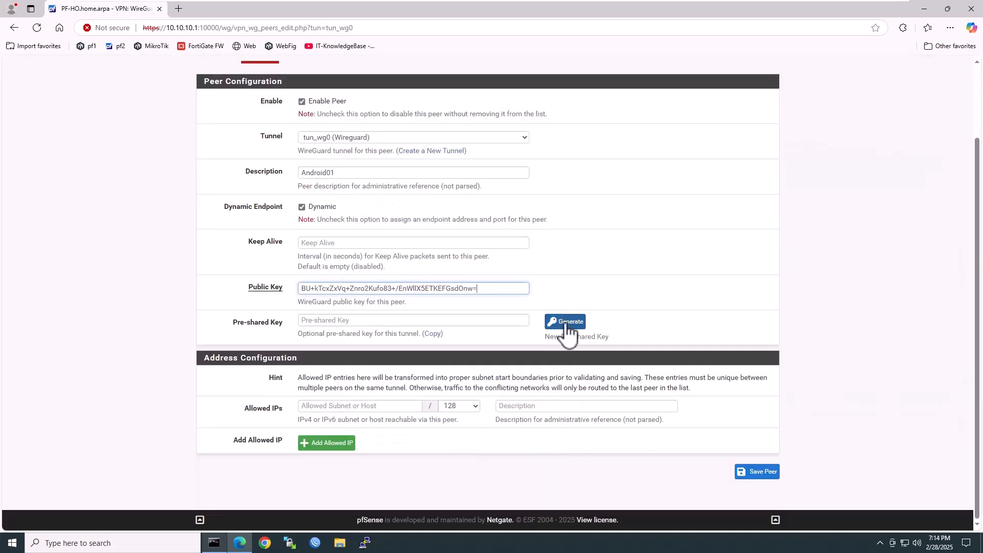
# - Generate a pre-shared key, allow IP 10.100.1.11 described 'Android WireGuard Client IP', and save the peer
pyautogui.click(564, 321)
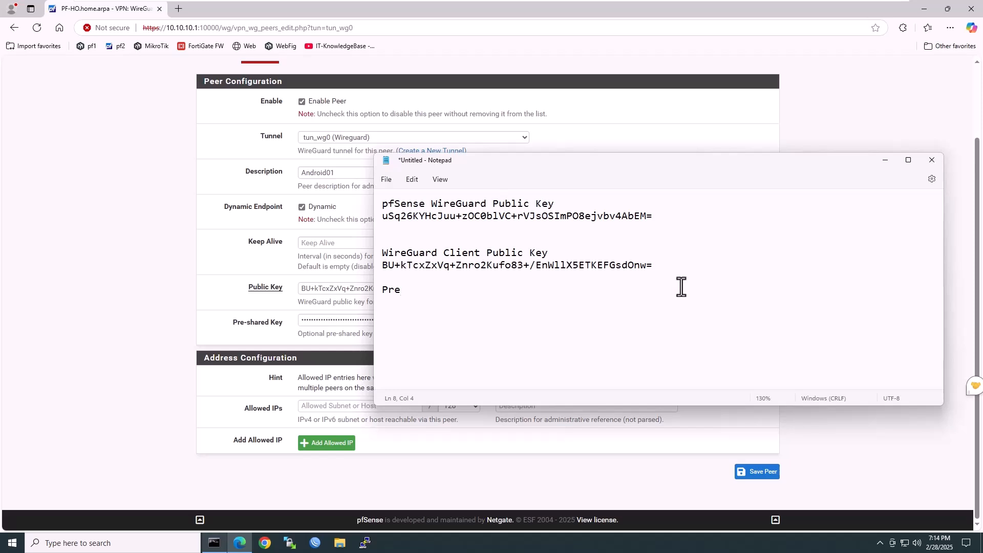
pyautogui.write('-Shared K')
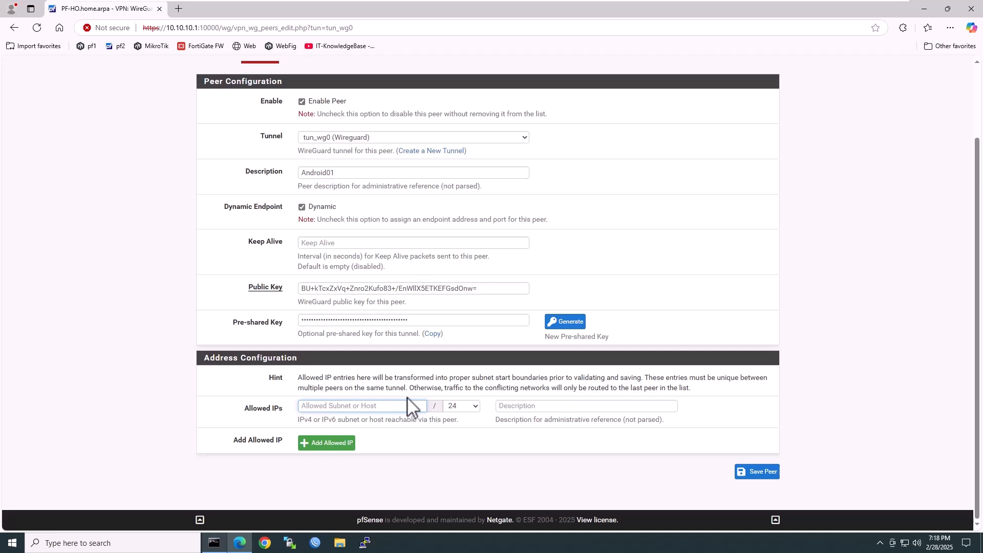
pyautogui.write('10.100.1.11')
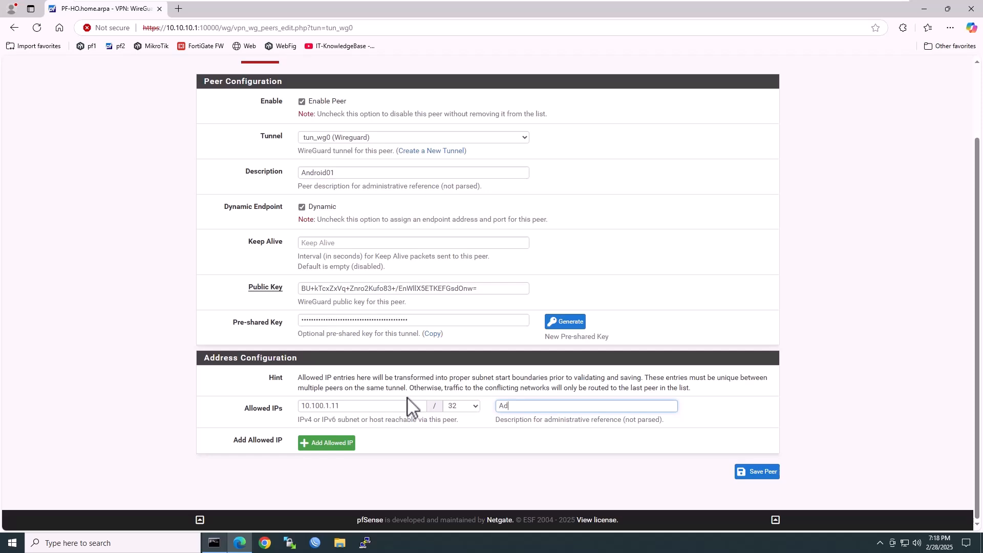
pyautogui.write('ndroid W')
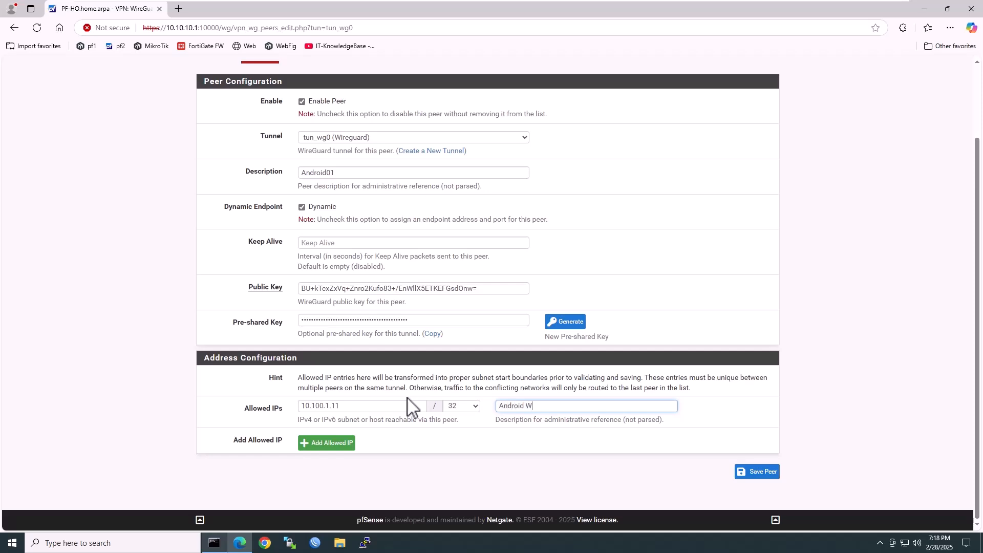
pyautogui.write('ireGuard Client IP')
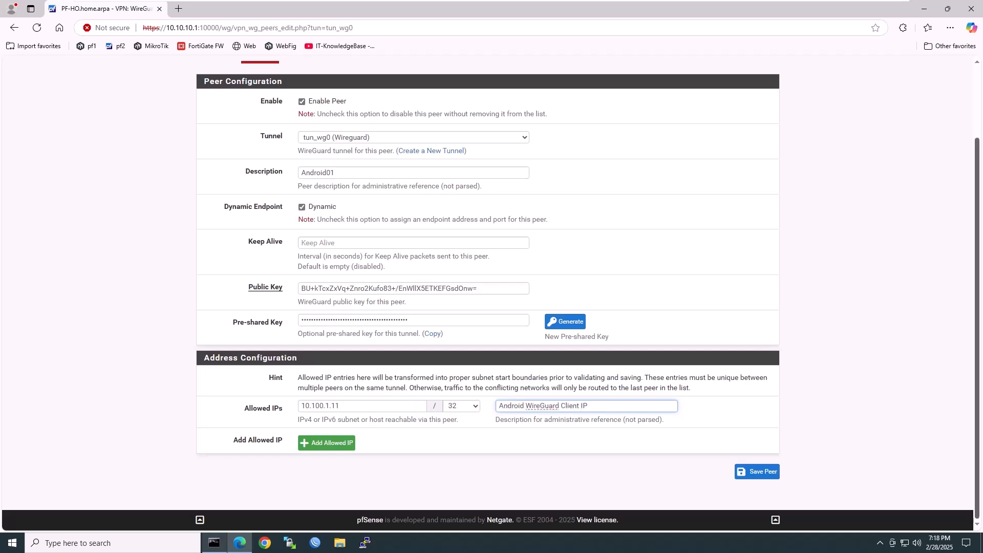
pyautogui.click(756, 472)
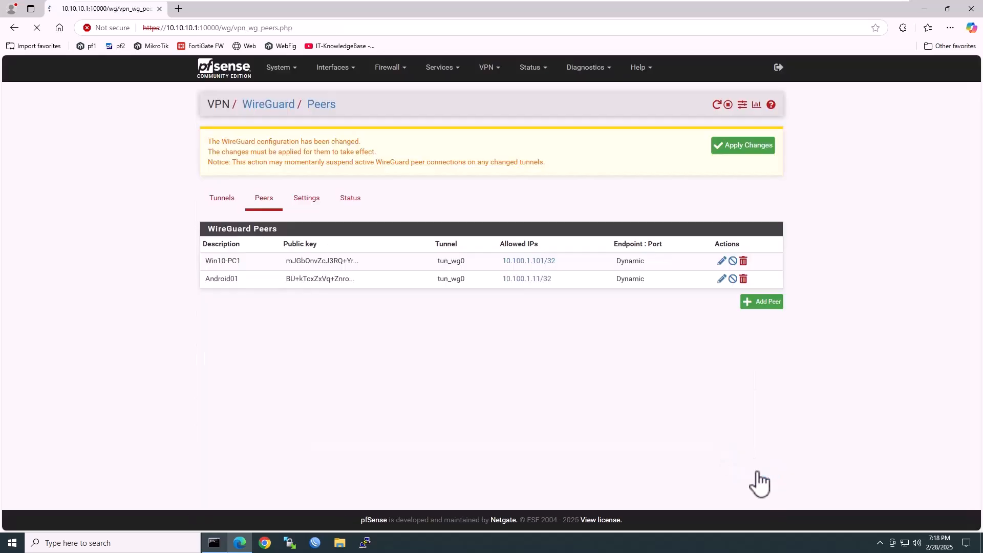
# - Apply the pfSense peer changes and select the pre-shared key in Notepad for copying
pyautogui.click(742, 145)
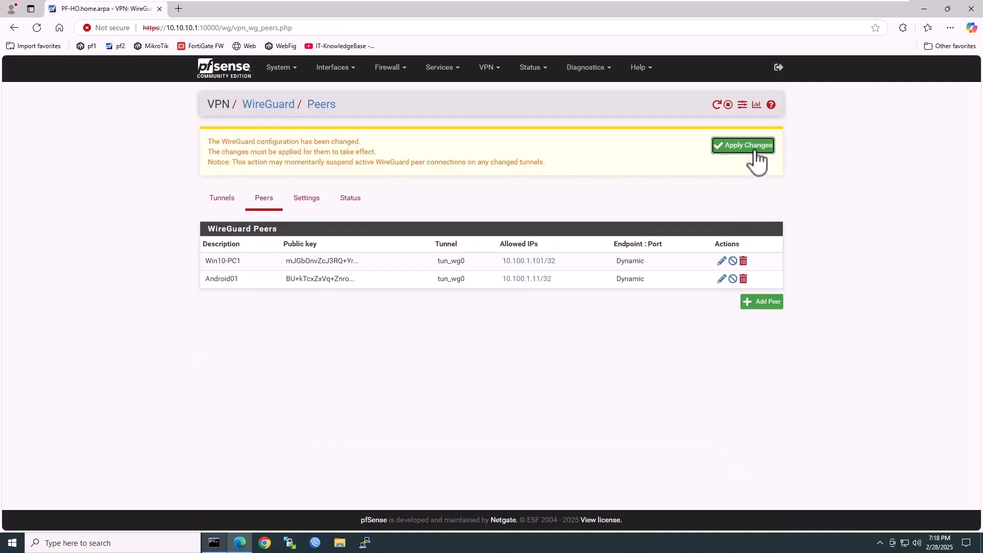
pyautogui.click(742, 145)
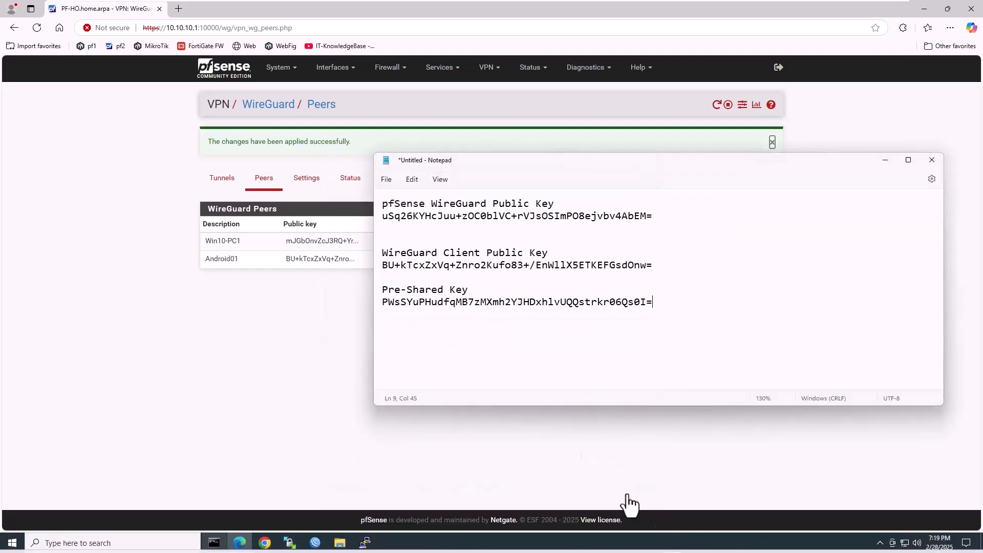
pyautogui.doubleClick(516, 301)
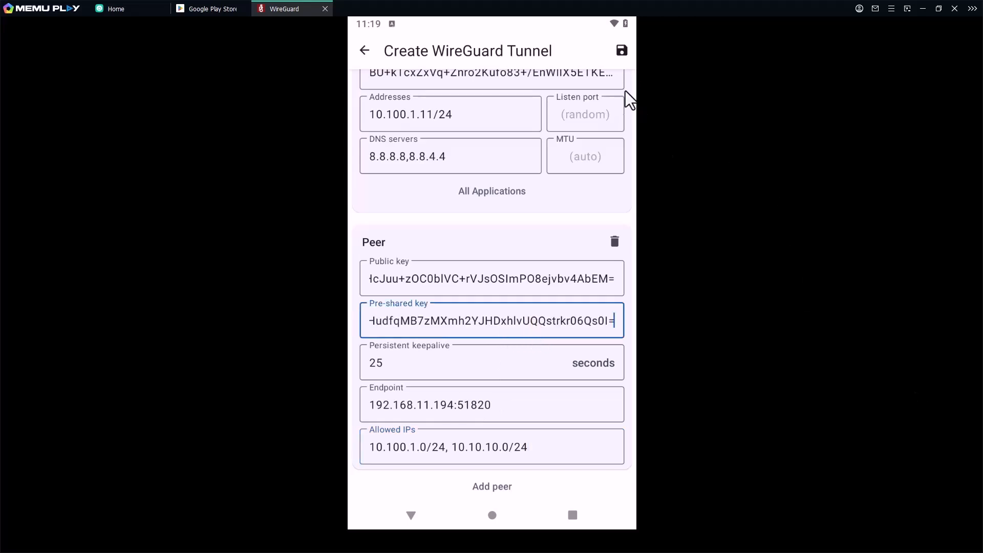
# - Save Corp_VPN, switch it on accepting the VPN connection request, and return home
pyautogui.click(621, 51)
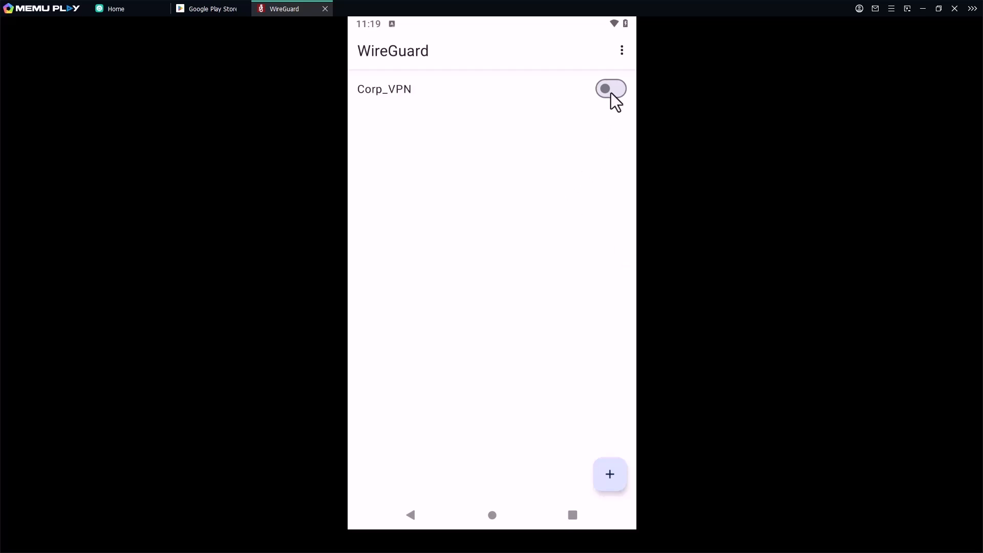
pyautogui.click(609, 88)
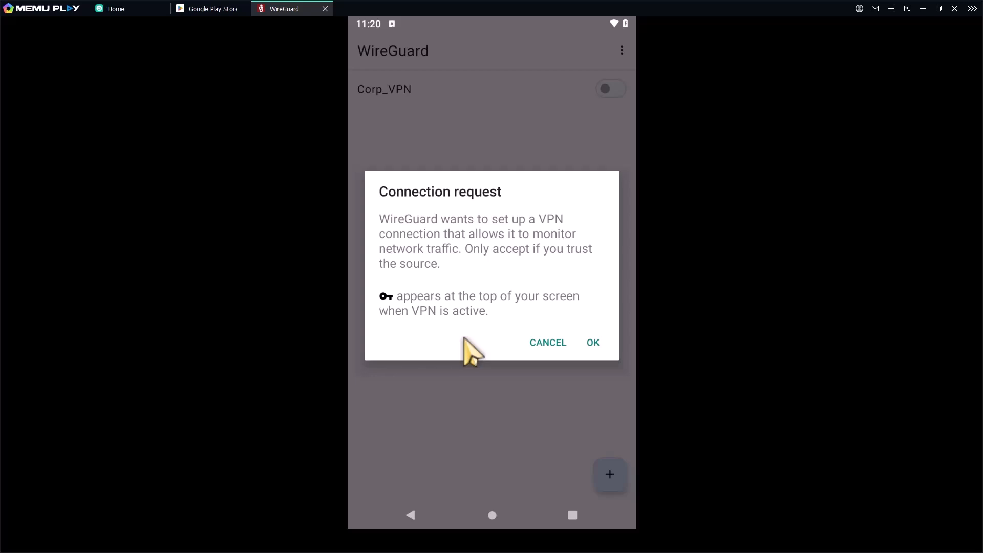
pyautogui.moveTo(594, 348)
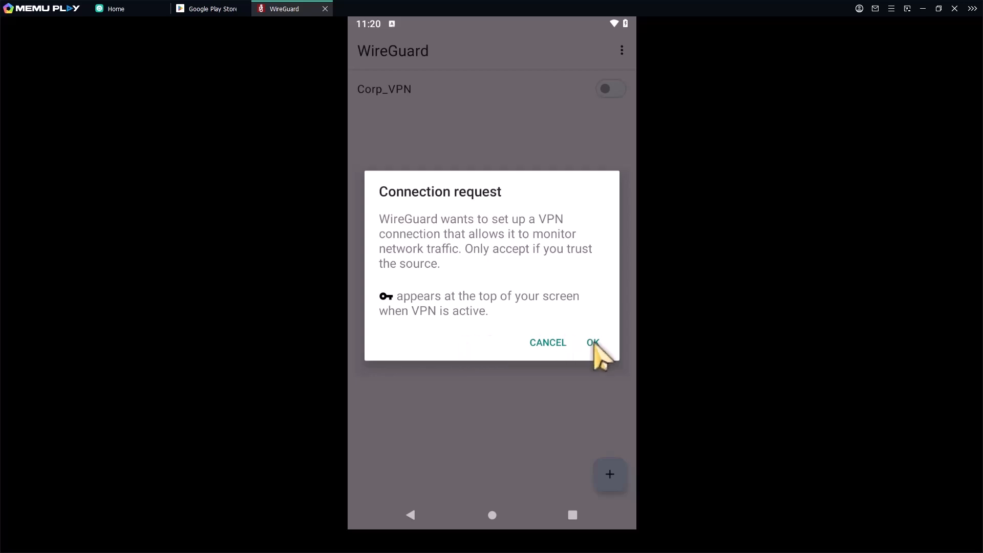
pyautogui.click(592, 342)
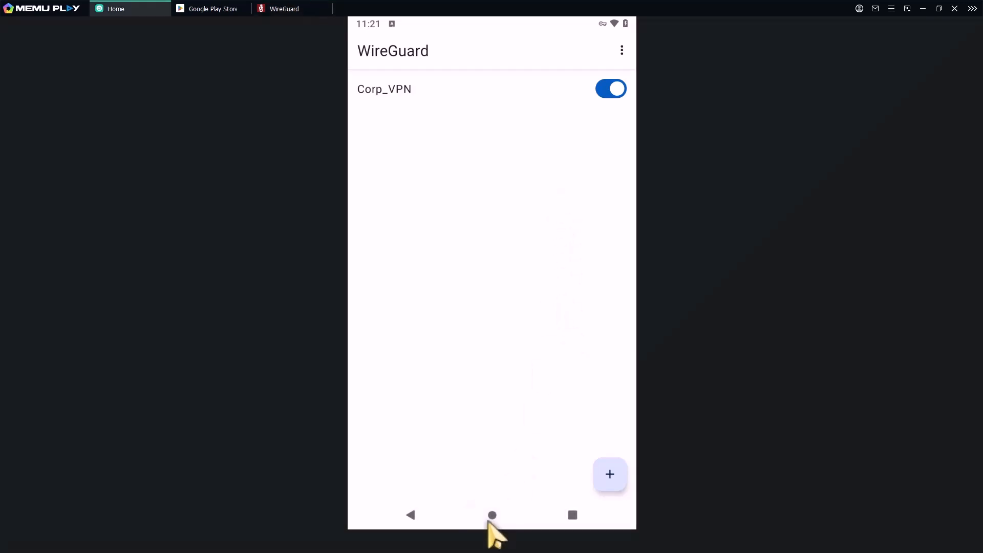
pyautogui.click(492, 514)
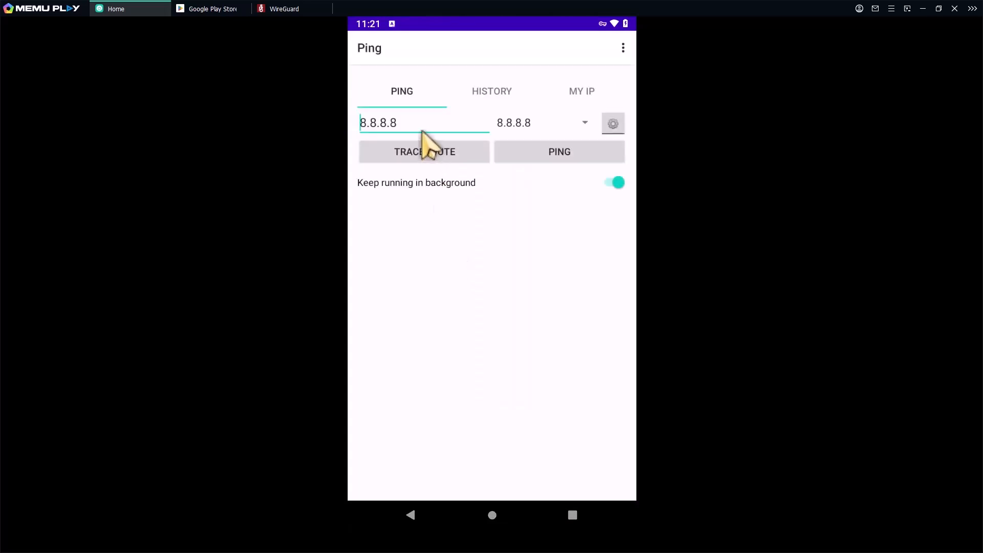
# - Replace 8.8.8.8 with 10.10.10.10 as the ping host, run the ping, then stop it after replies arrive
pyautogui.write('a')
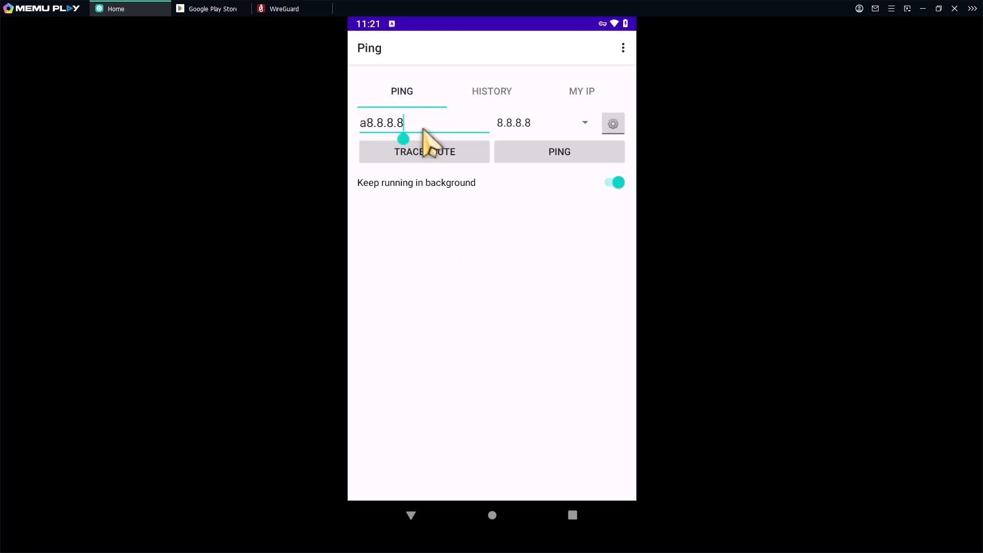
pyautogui.press('Backspace')
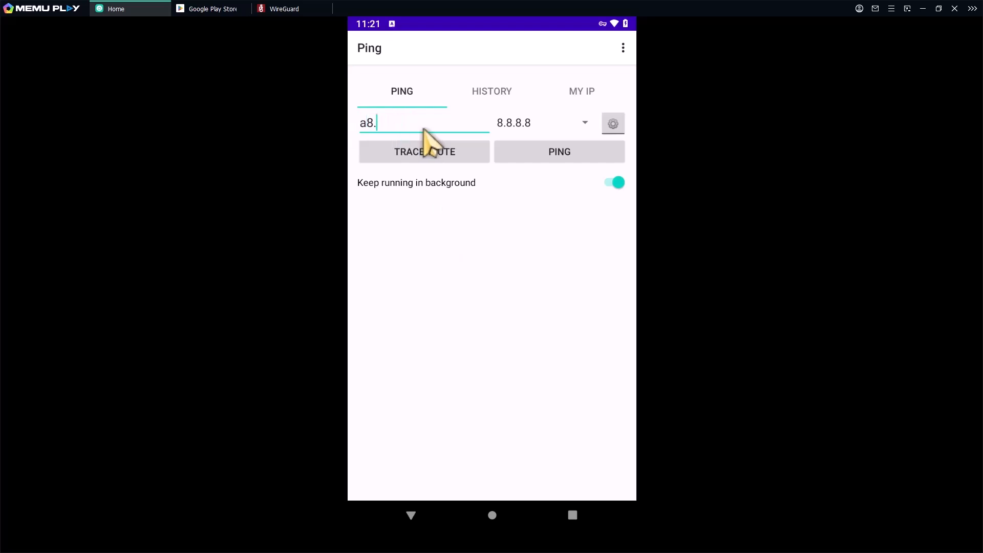
pyautogui.write('10.10.10.10')
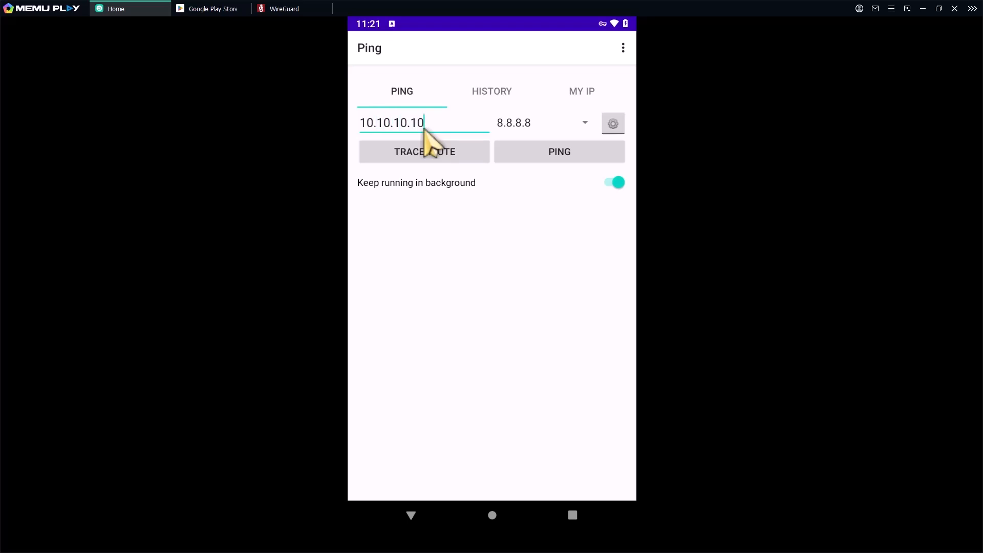
pyautogui.click(559, 151)
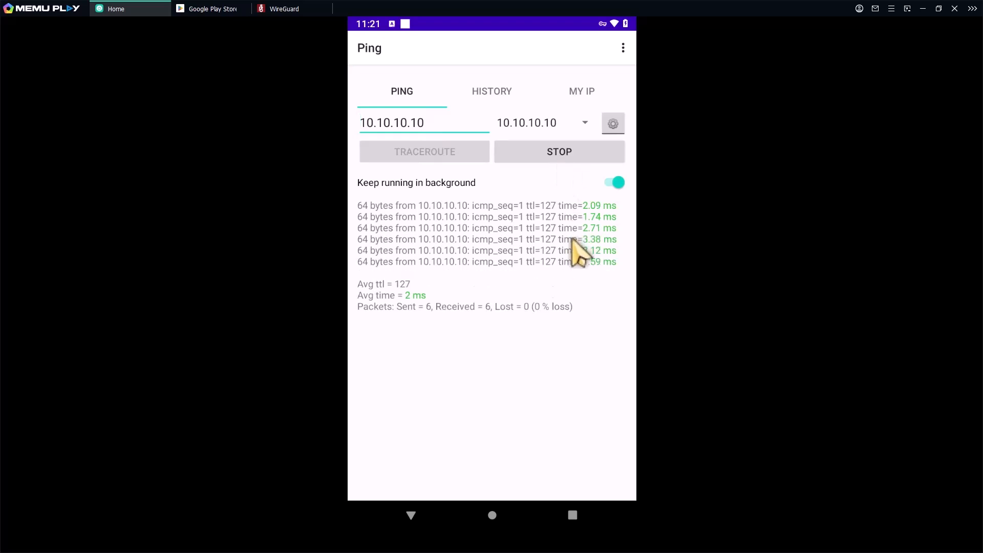
pyautogui.click(558, 151)
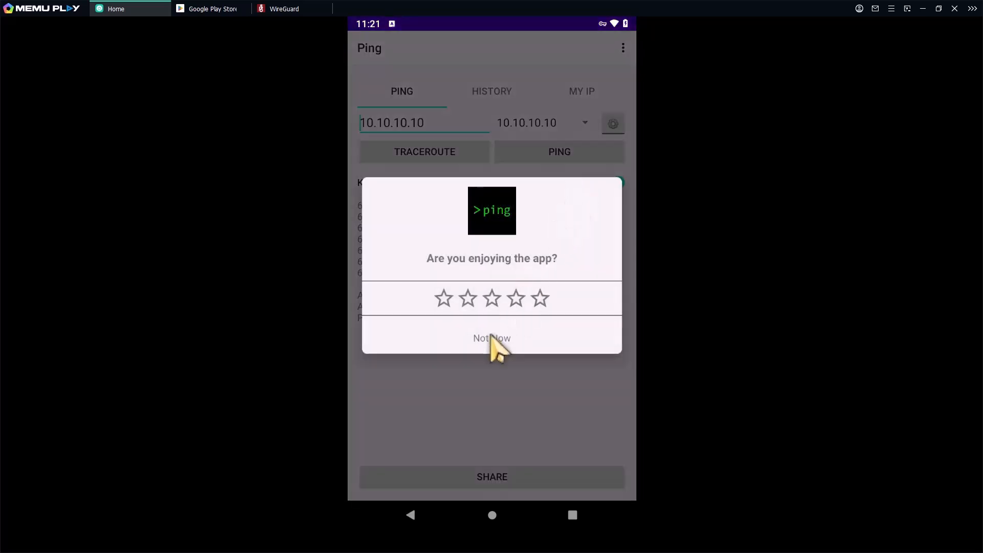
# - Dismiss the rating prompt and run a traceroute to 10.10.10.10, reviewing the hop list
pyautogui.click(492, 338)
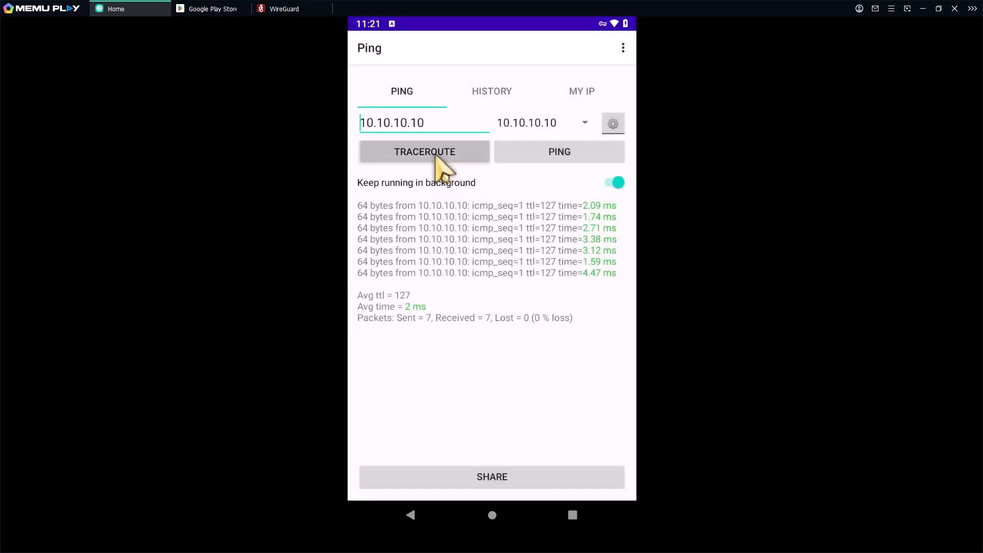
pyautogui.click(425, 151)
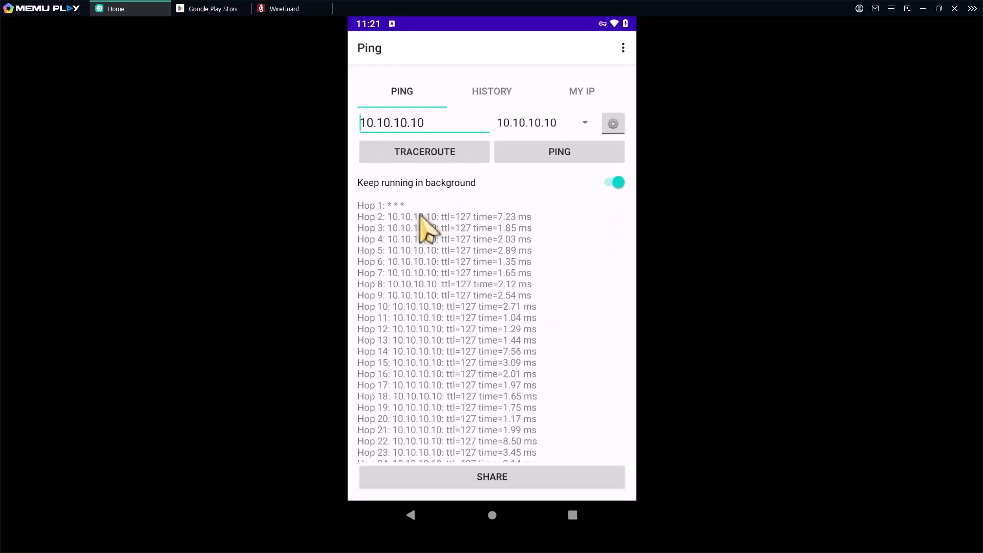
pyautogui.scroll(-3)
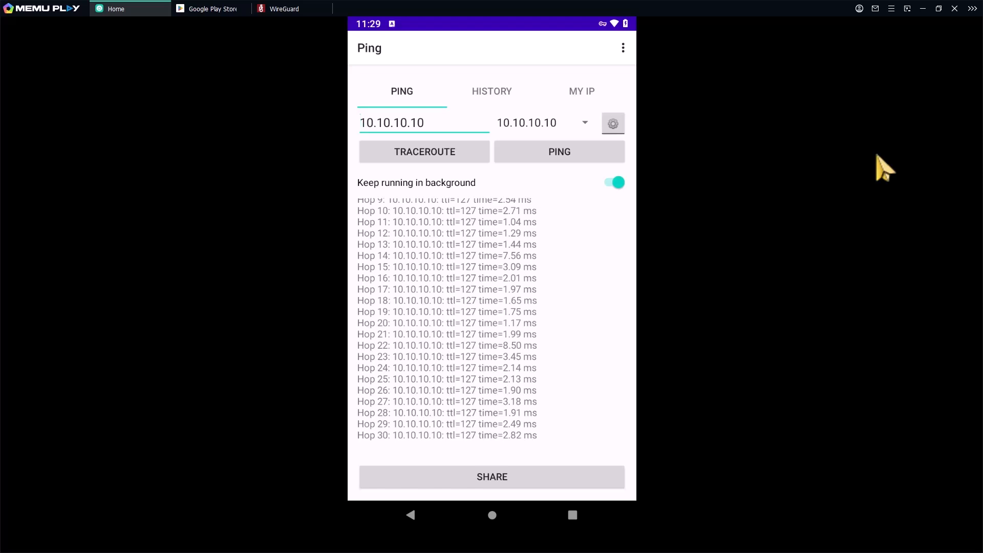
pyautogui.click(392, 122)
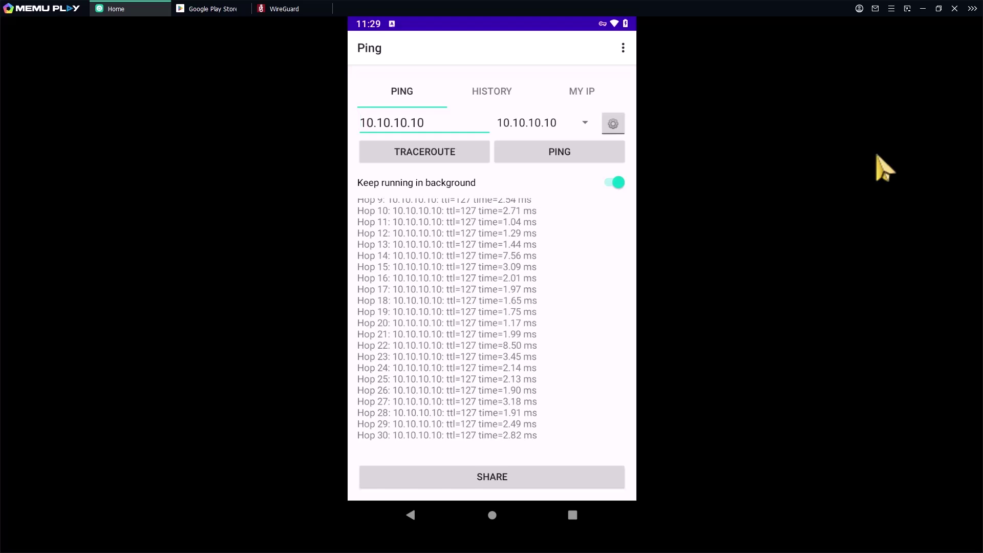
pyautogui.click(424, 123)
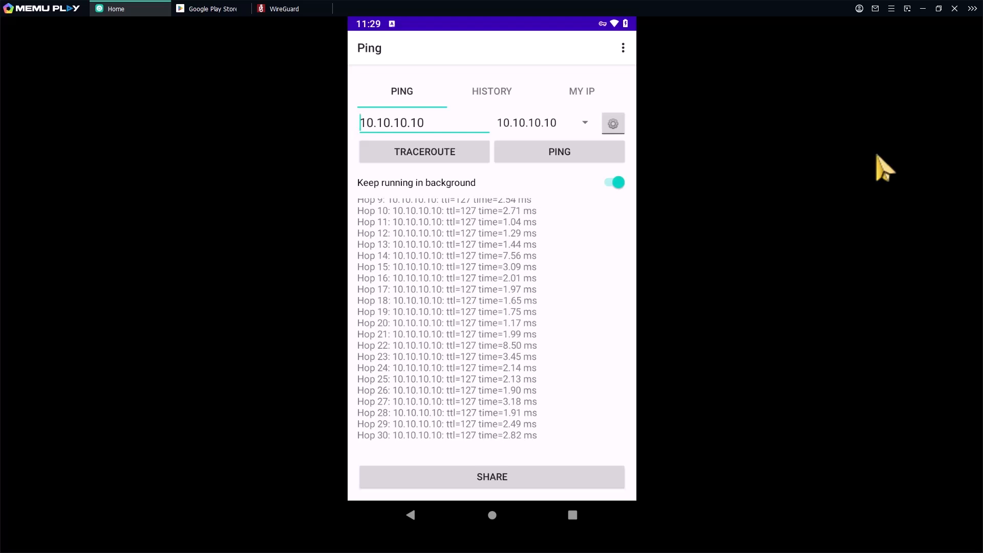